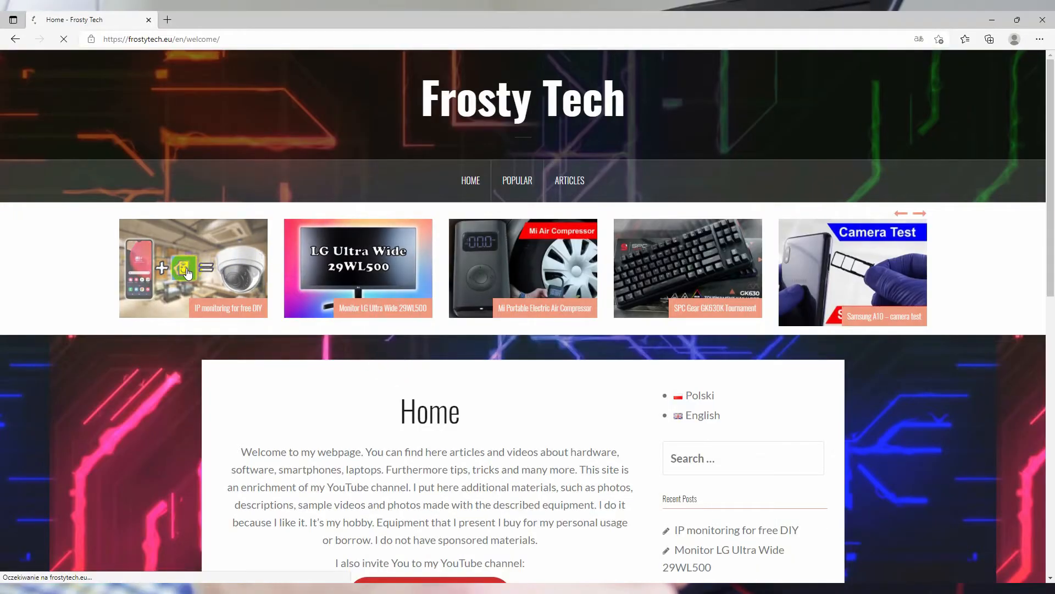
- Open the Frosty Tech 'IP monitoring for free DIY' article and scroll through it
left_click(193, 267)
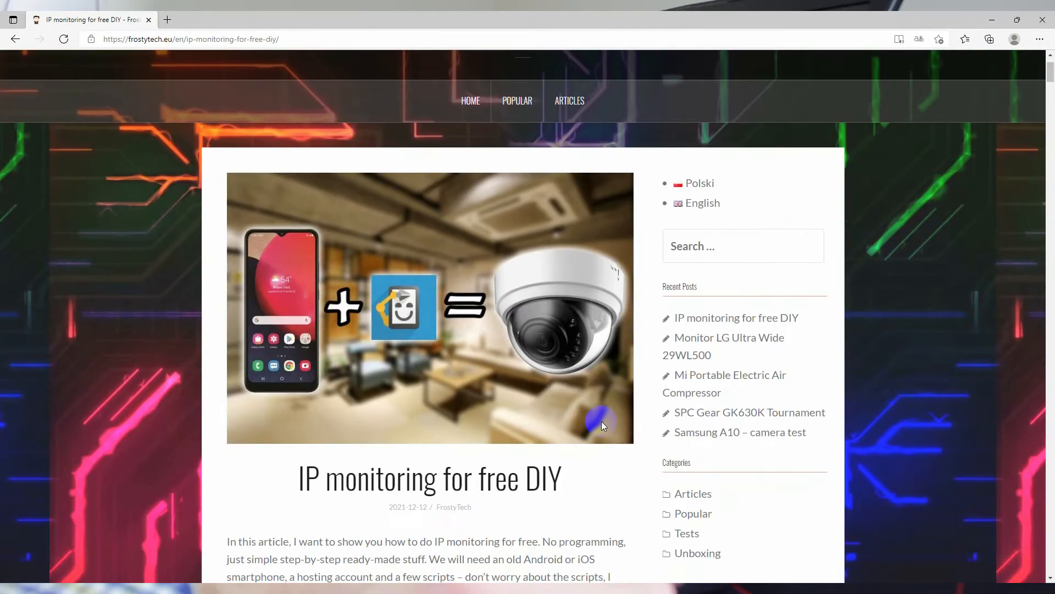
scroll("down", 3)
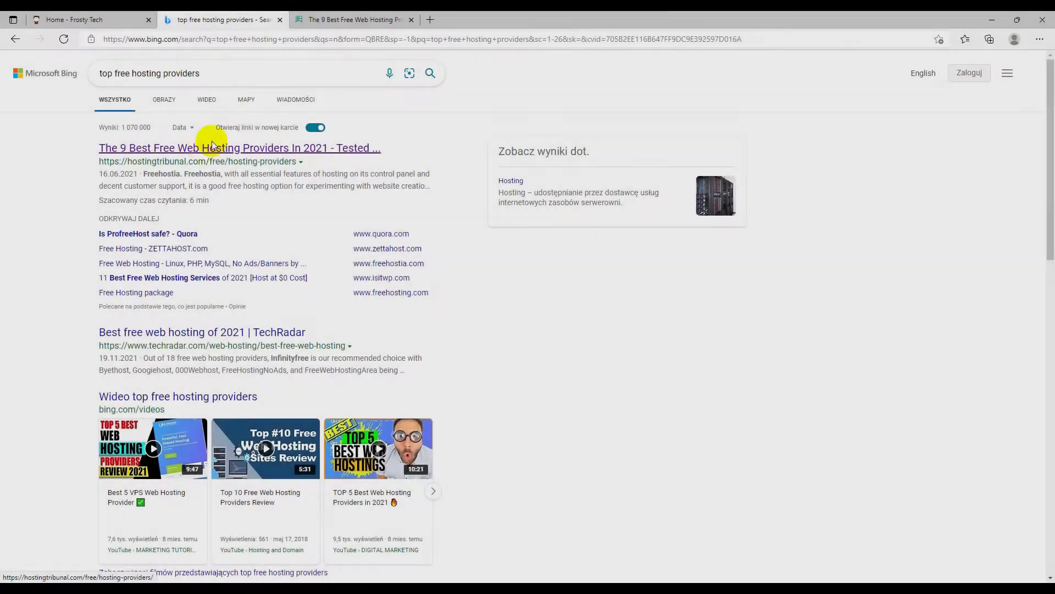
- Open Hosting Tribunal's free hosting comparison and scroll the list down to 7. 000Webhost
left_click(350, 19)
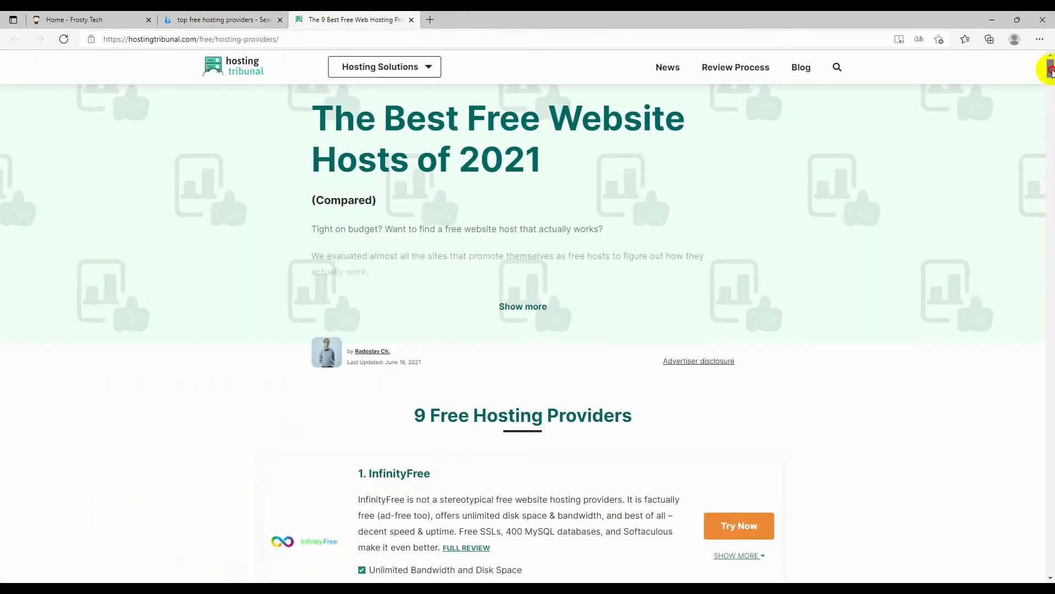
scroll("down", 3)
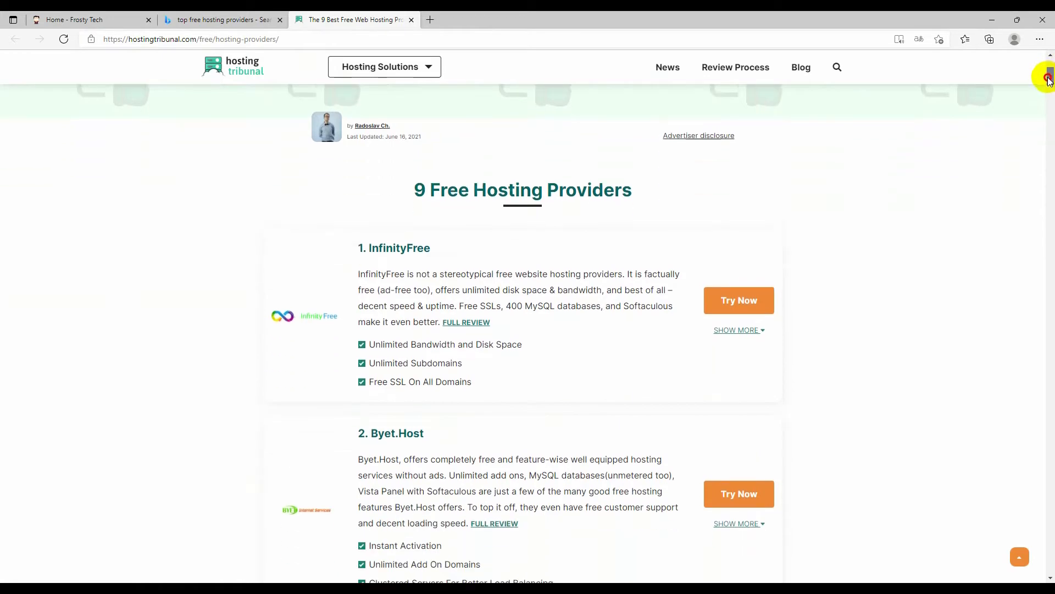
scroll("down", 3)
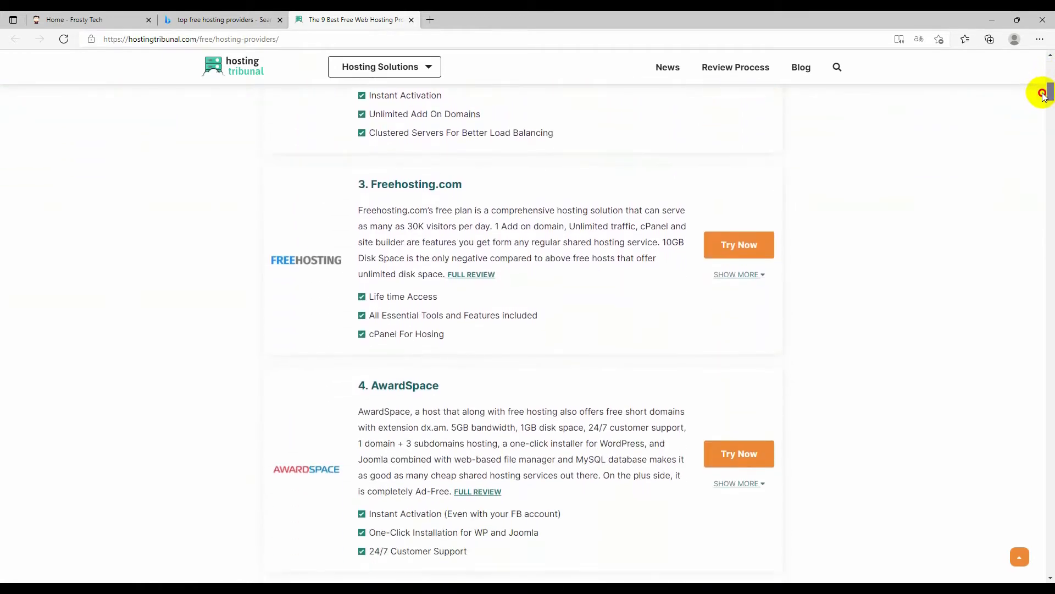
scroll("down", 3)
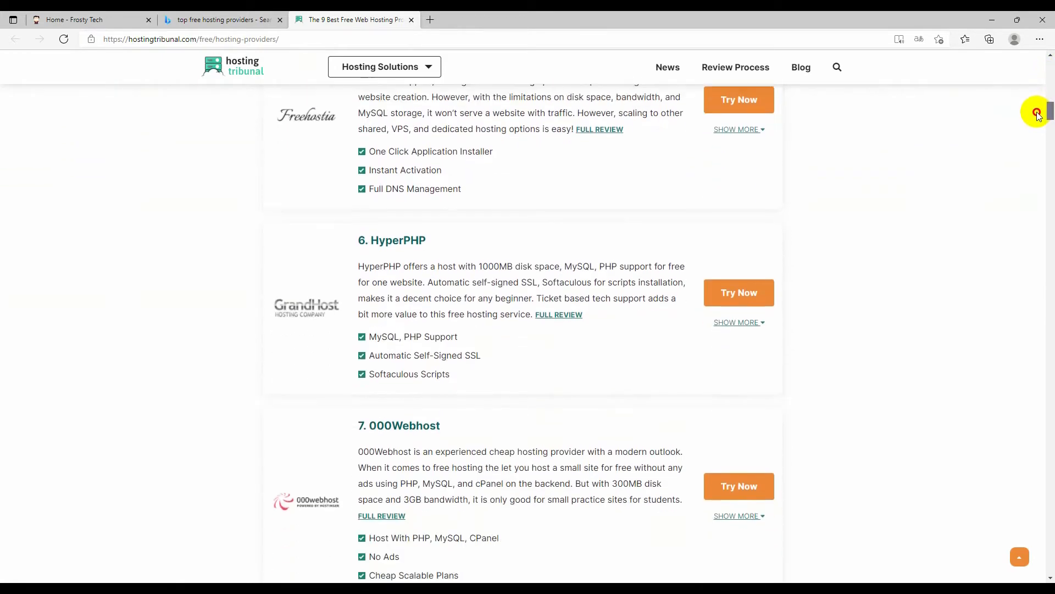
scroll("down", 3)
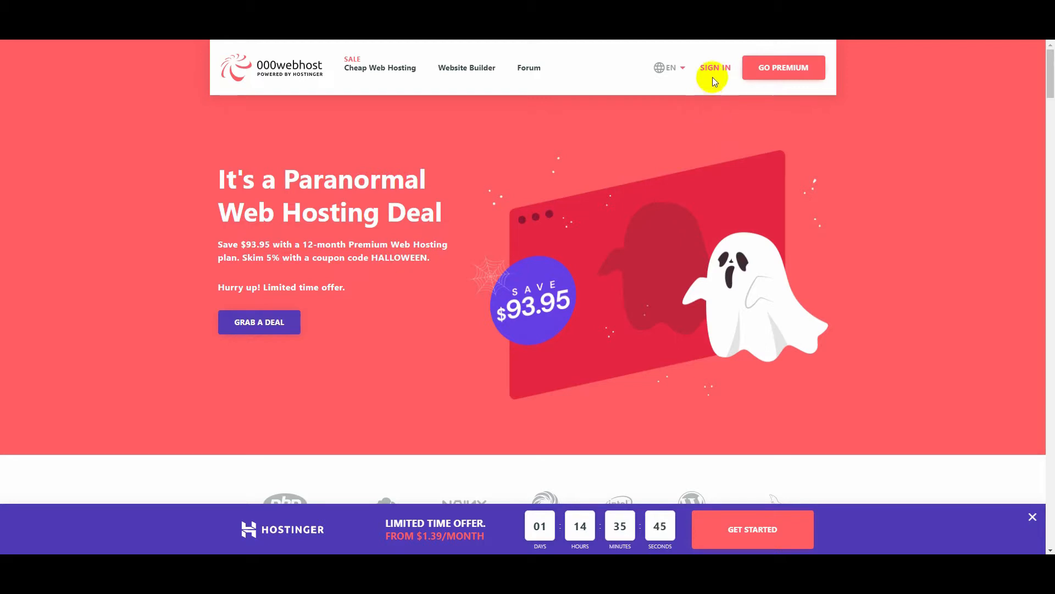
- Sign up for a 000webhost account with email and password, then dismiss the webinar popup
left_click(714, 67)
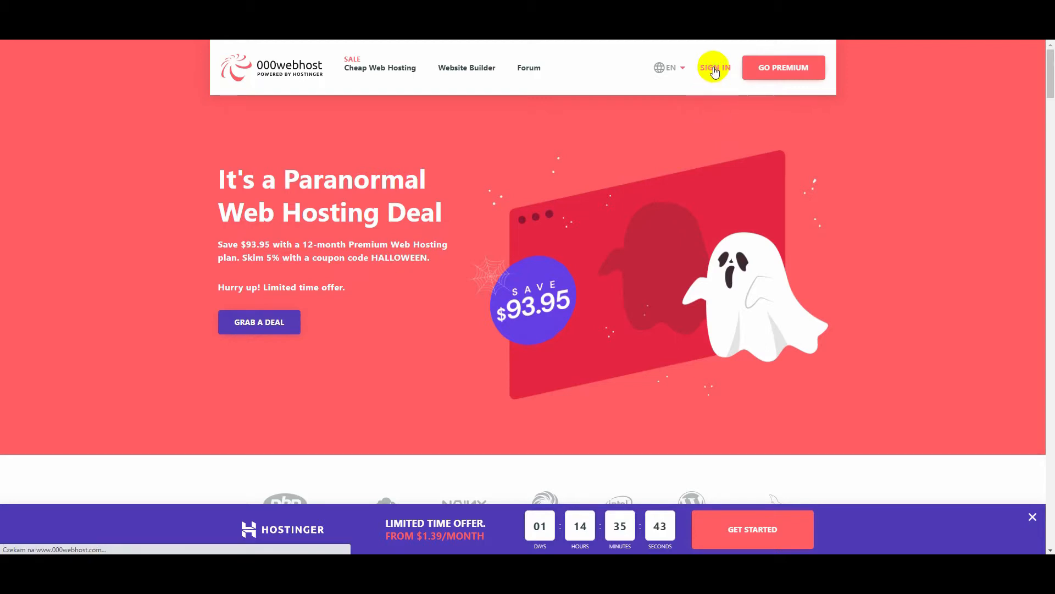
left_click(714, 68)
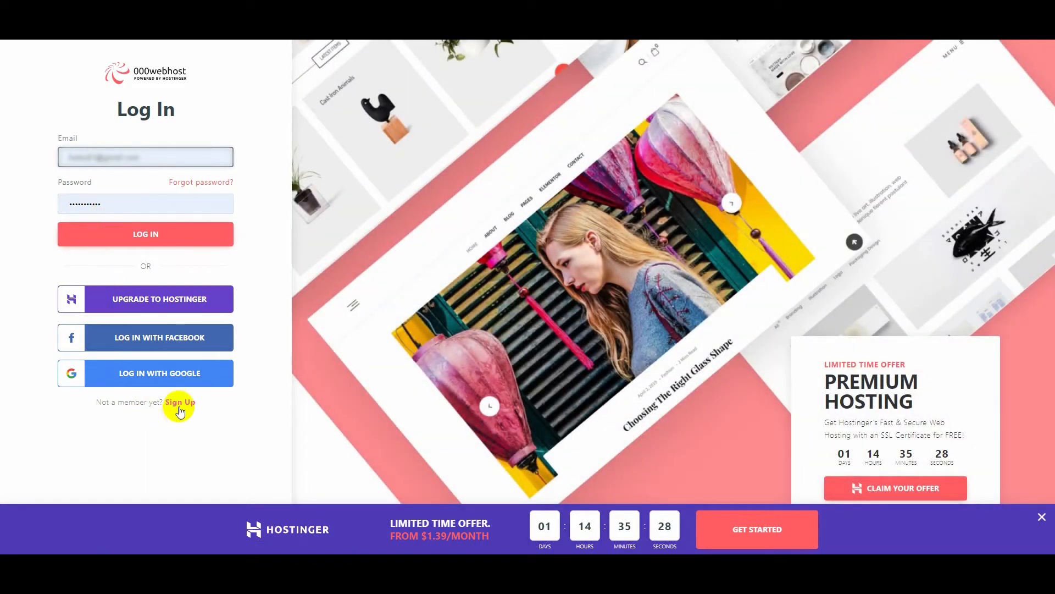
left_click(179, 402)
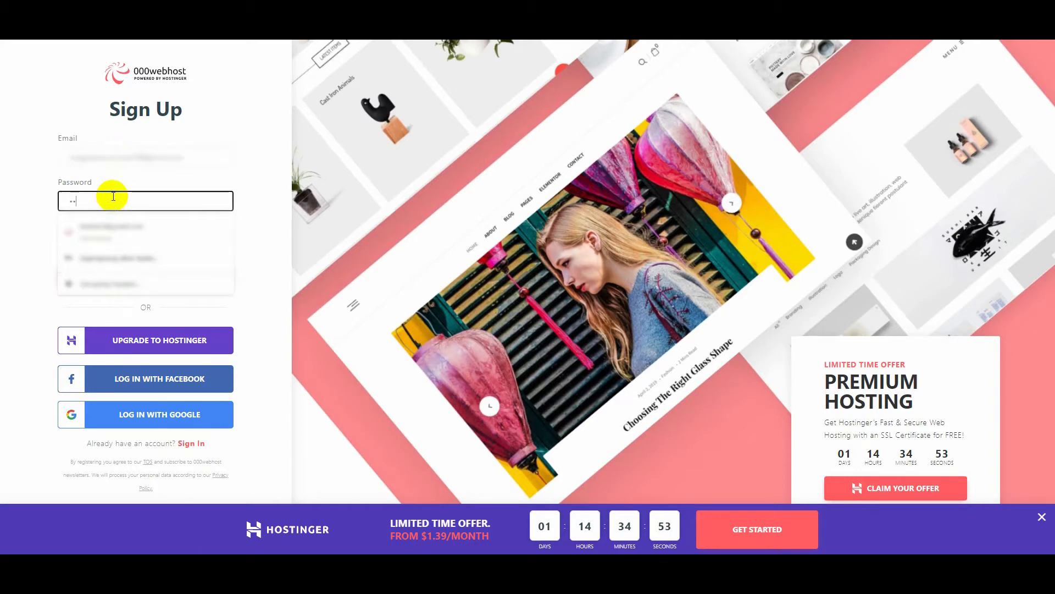
type("password")
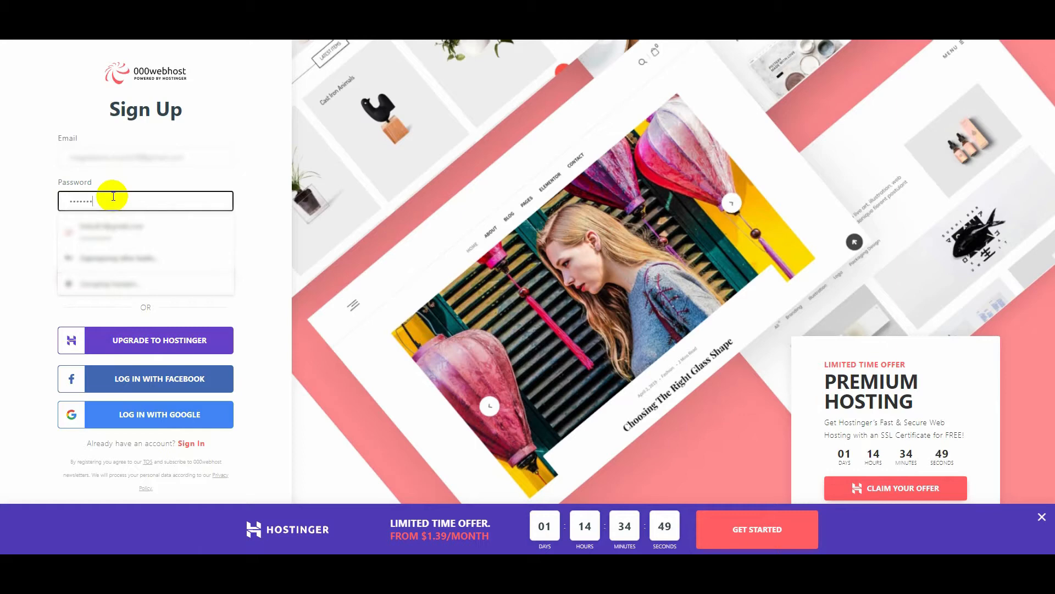
type("•")
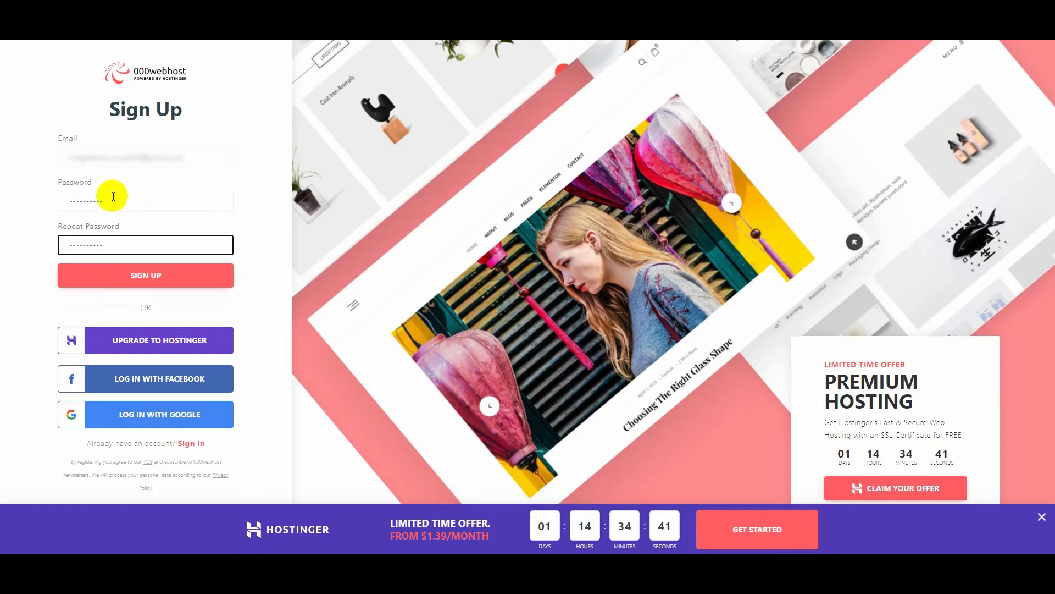
left_click(145, 275)
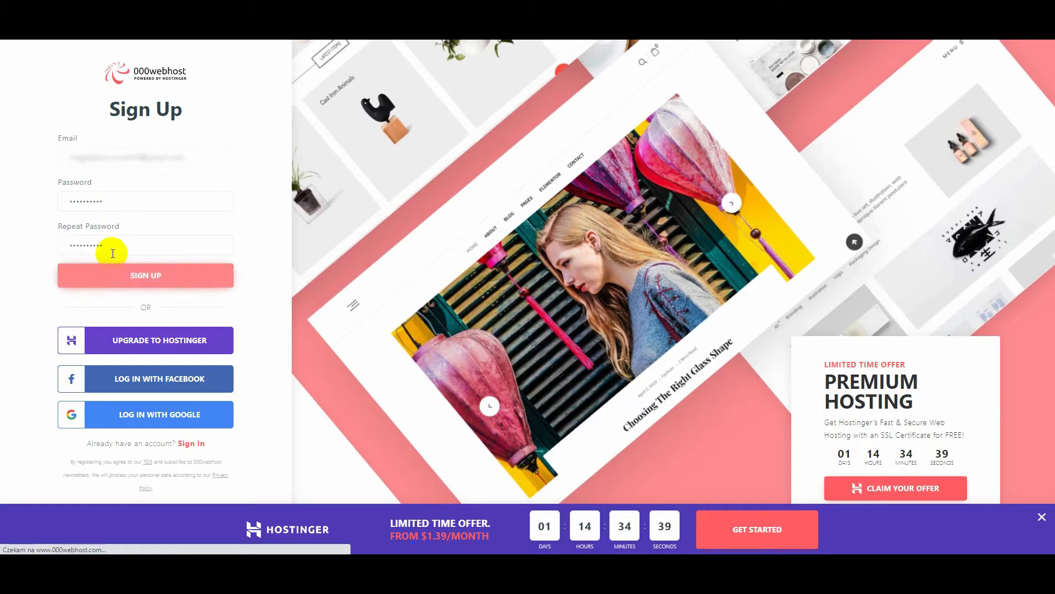
left_click(145, 275)
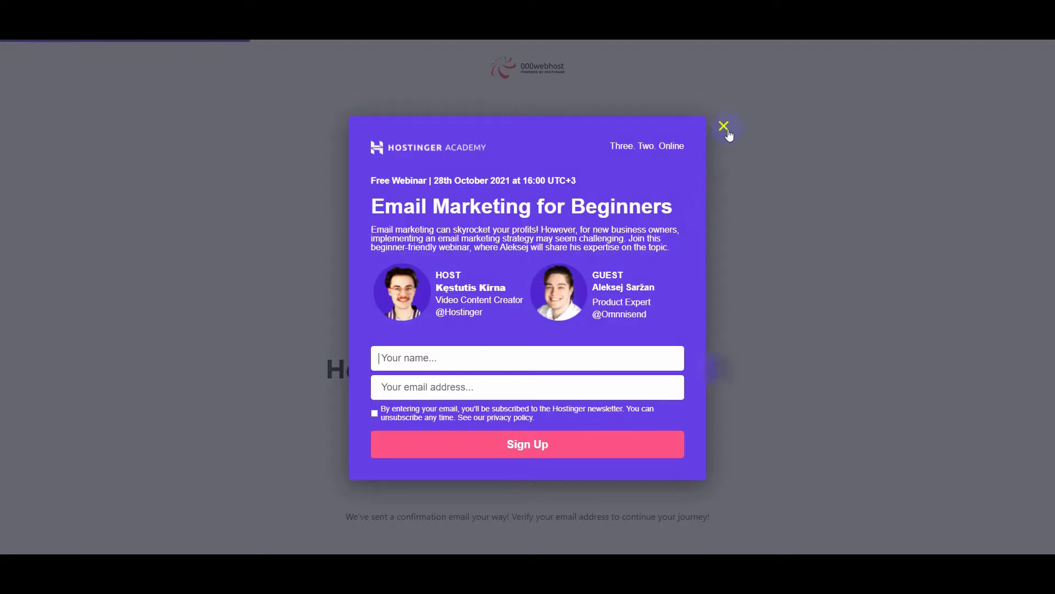
left_click(724, 126)
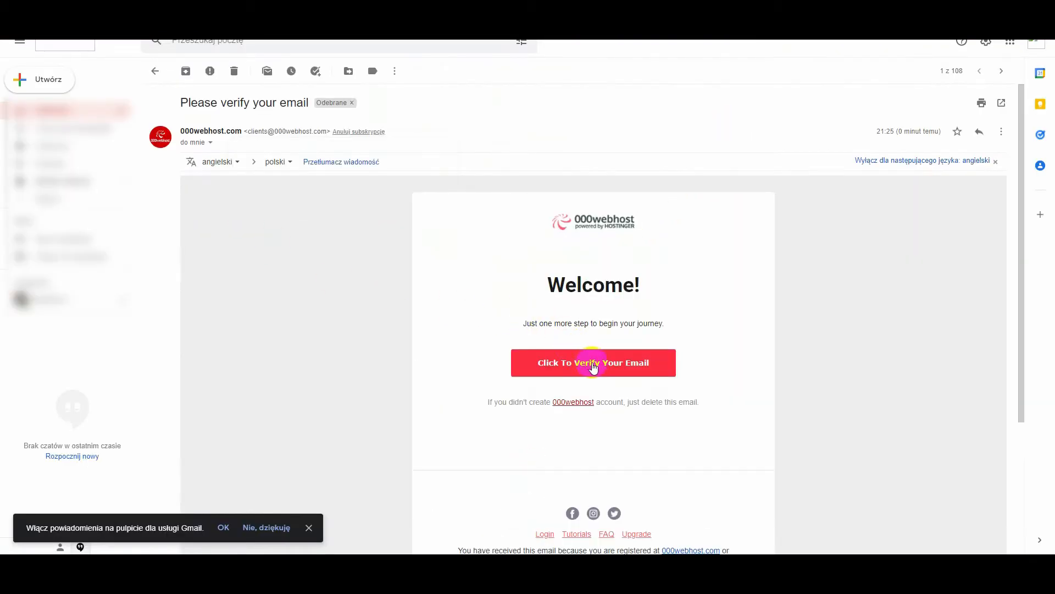
- Follow the 'Click To Verify Your Email' link in the 000webhost verification message
left_click(593, 363)
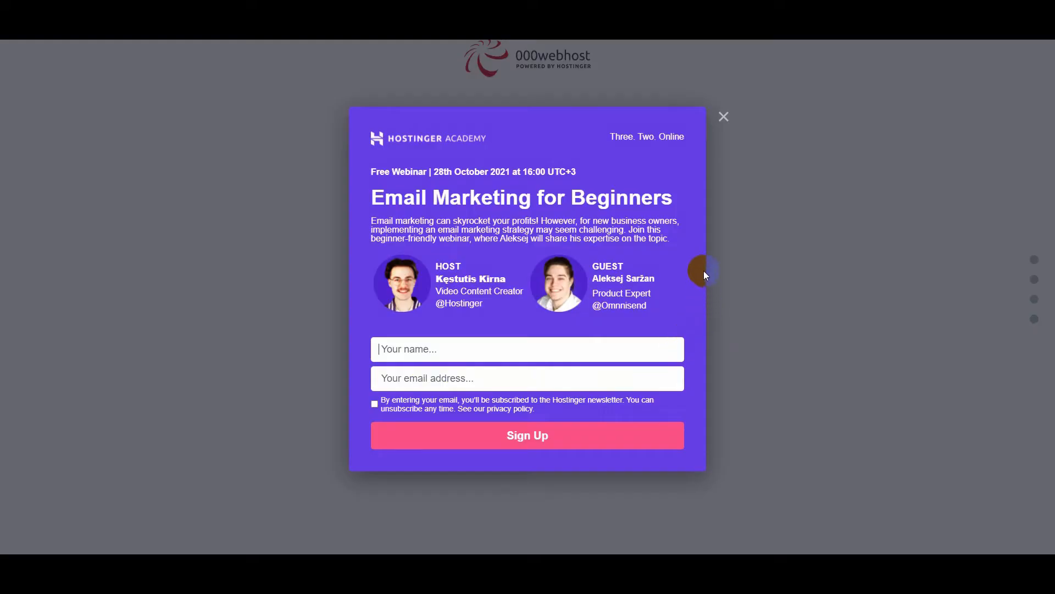
- Log in to 000webhost and submit a new website project named kameraip24 with its password
left_click(723, 116)
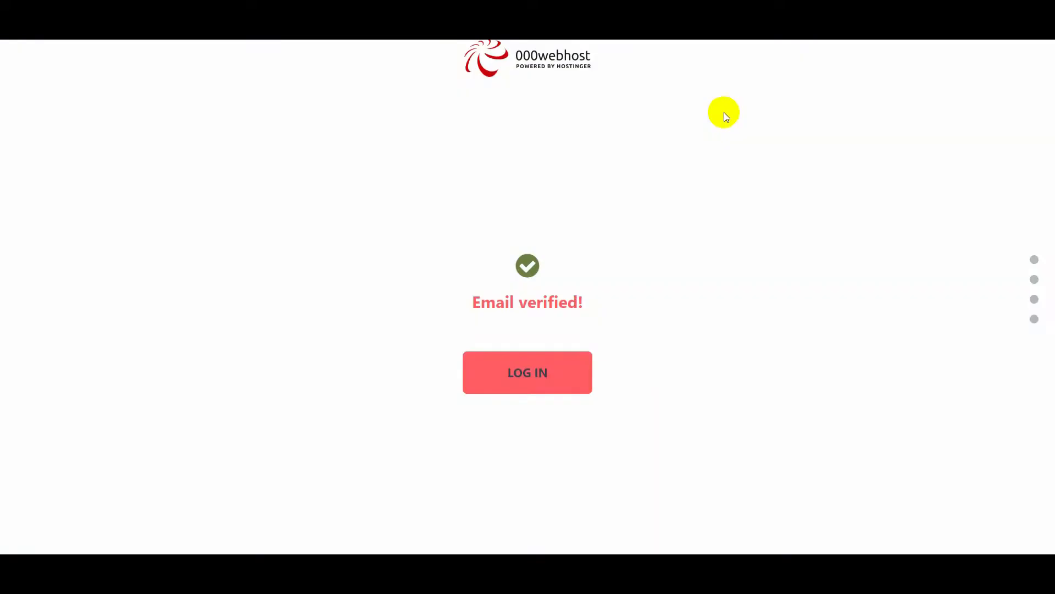
mouse_move(236, 524)
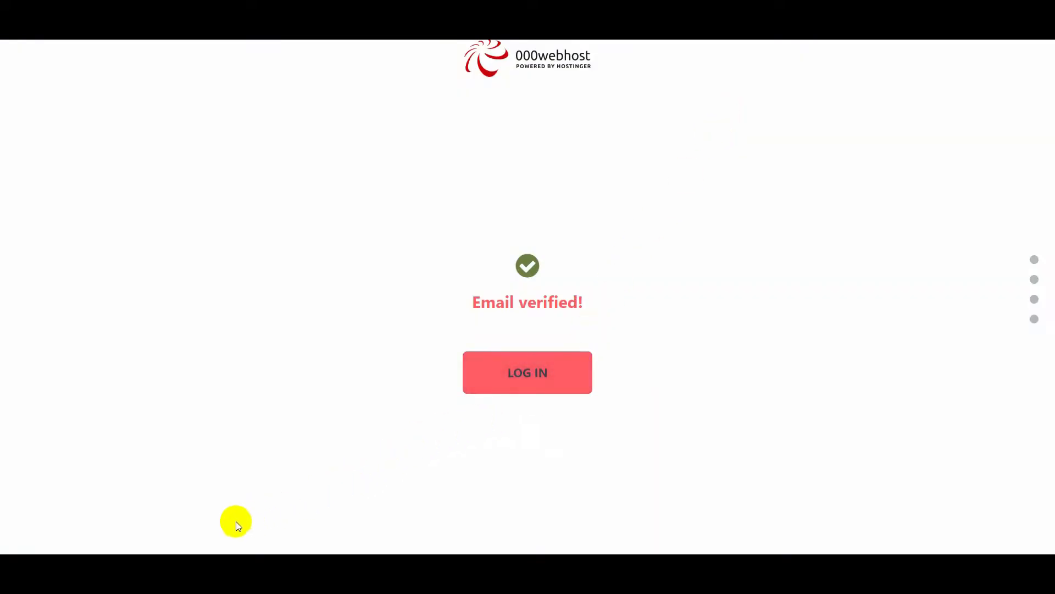
left_click(527, 372)
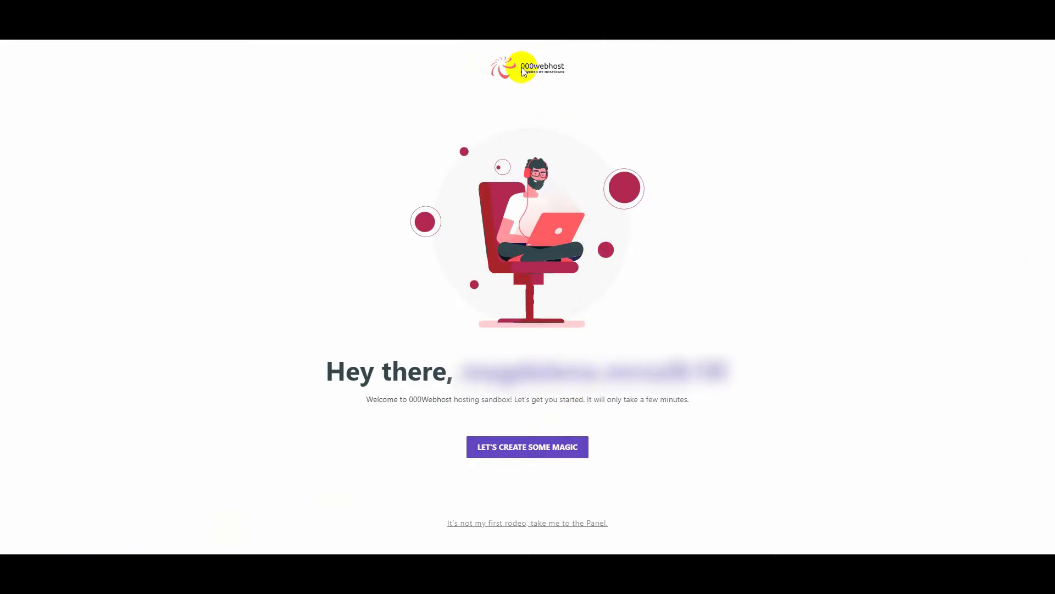
mouse_move(515, 528)
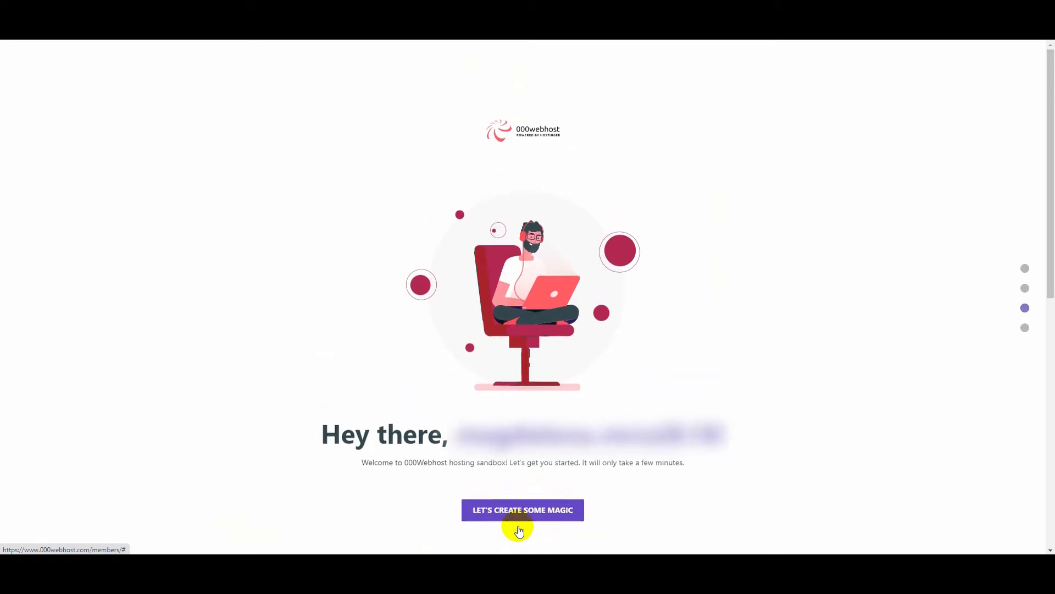
left_click(522, 510)
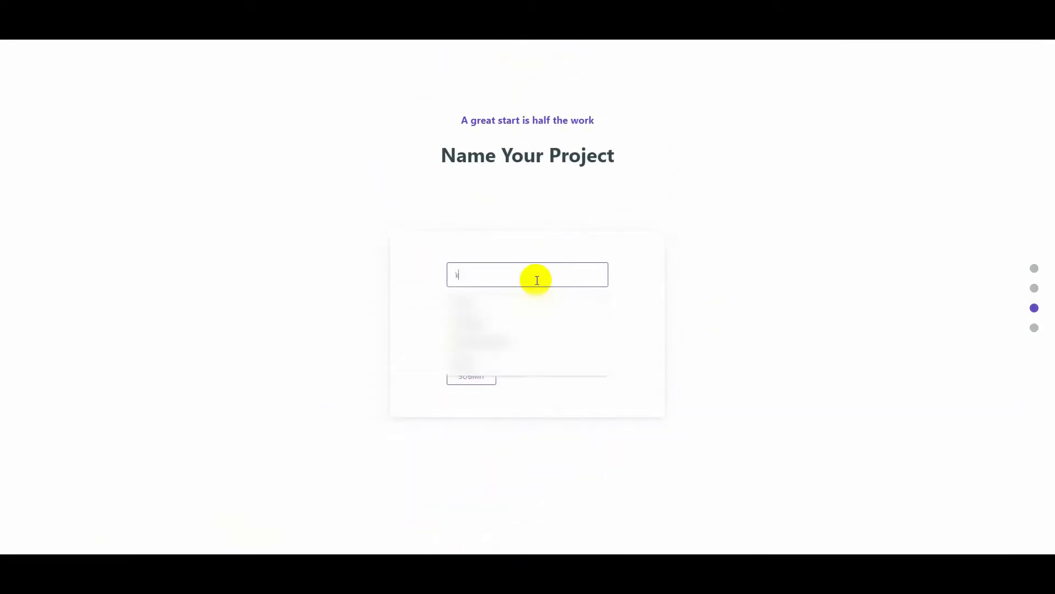
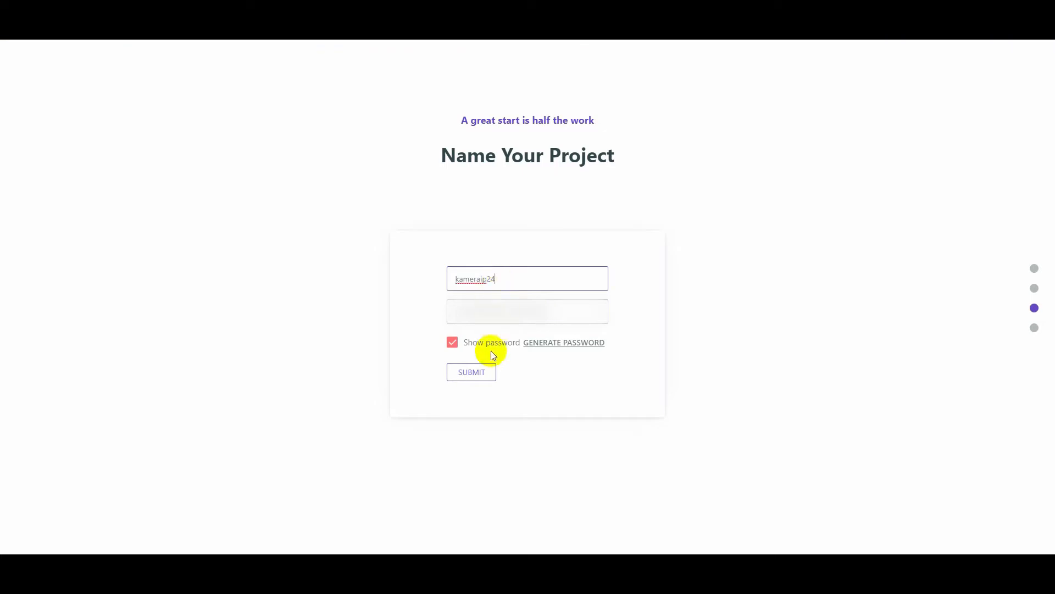
left_click(471, 371)
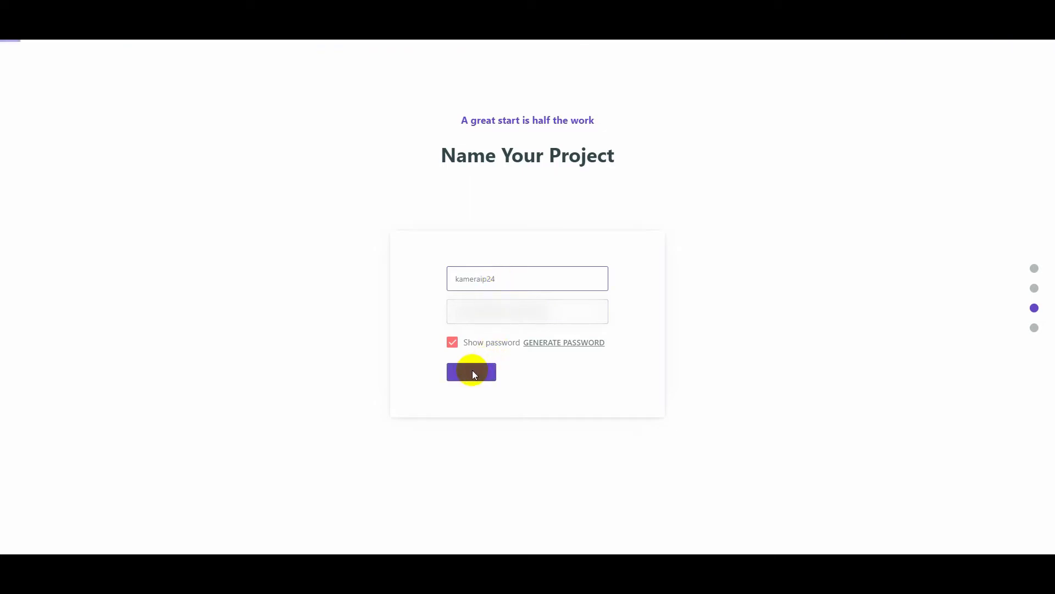
left_click(471, 372)
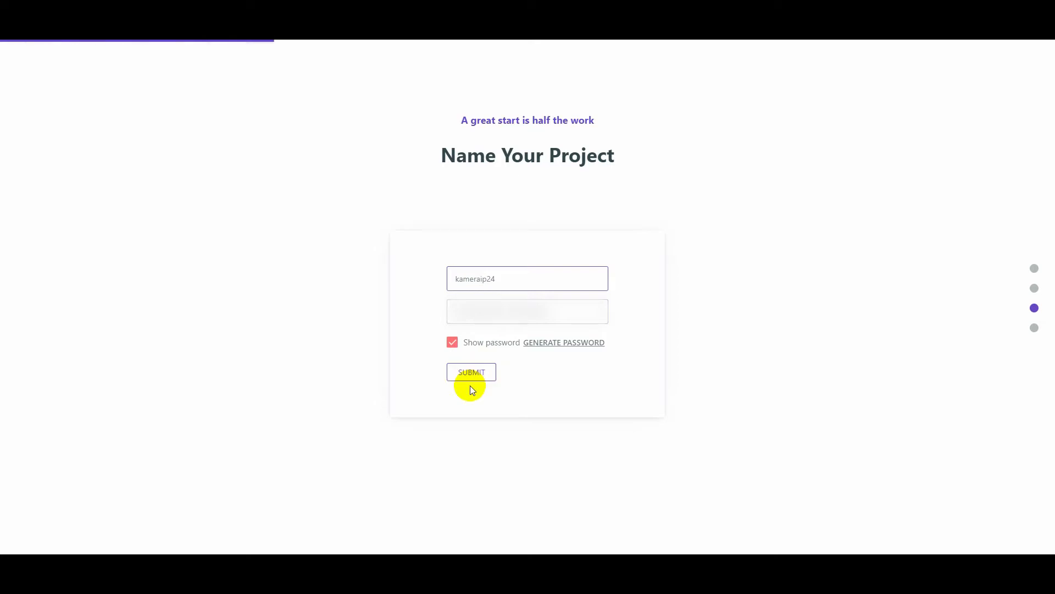
left_click(471, 371)
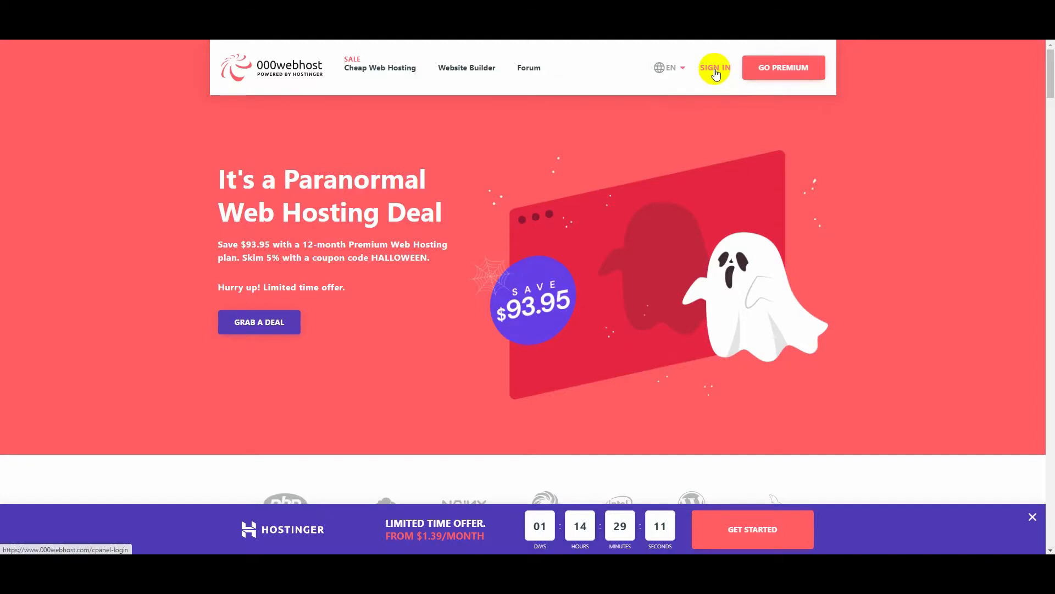
- Sign in and open kameraip24's Website details to view its FTP host, username and folders
left_click(715, 67)
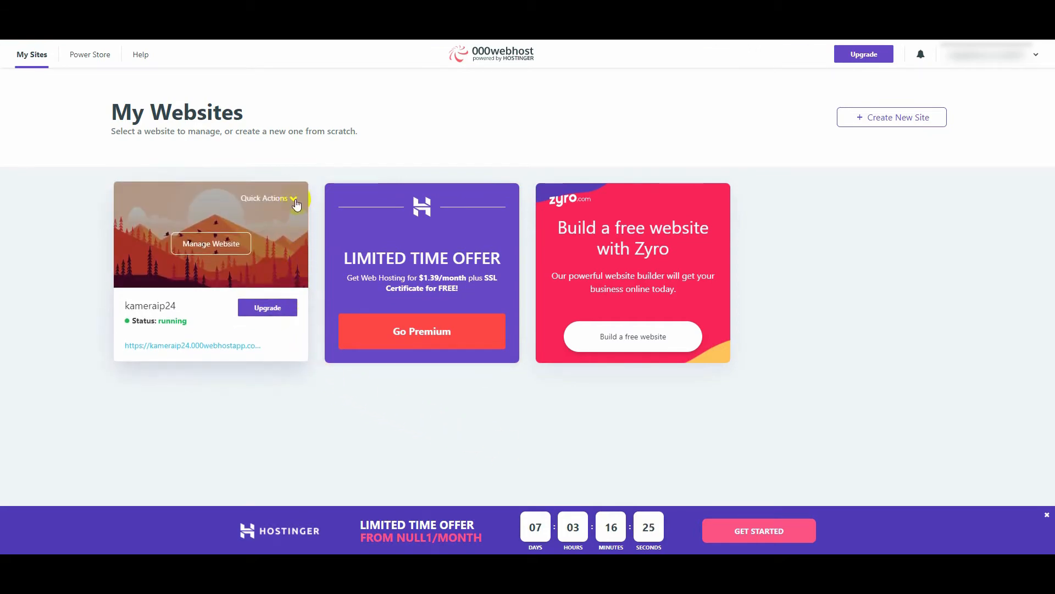
left_click(268, 197)
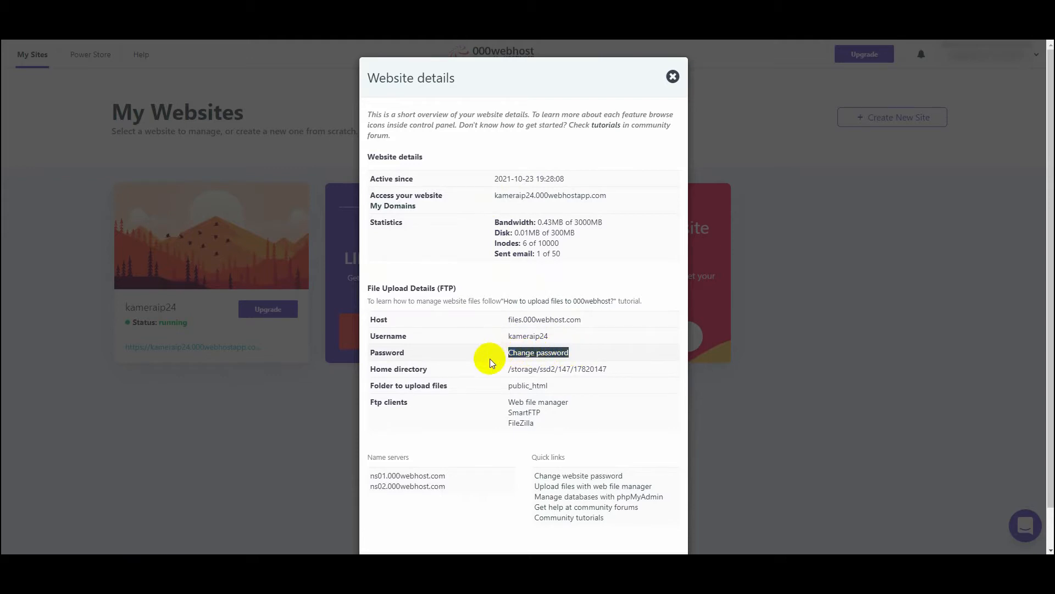
mouse_move(562, 389)
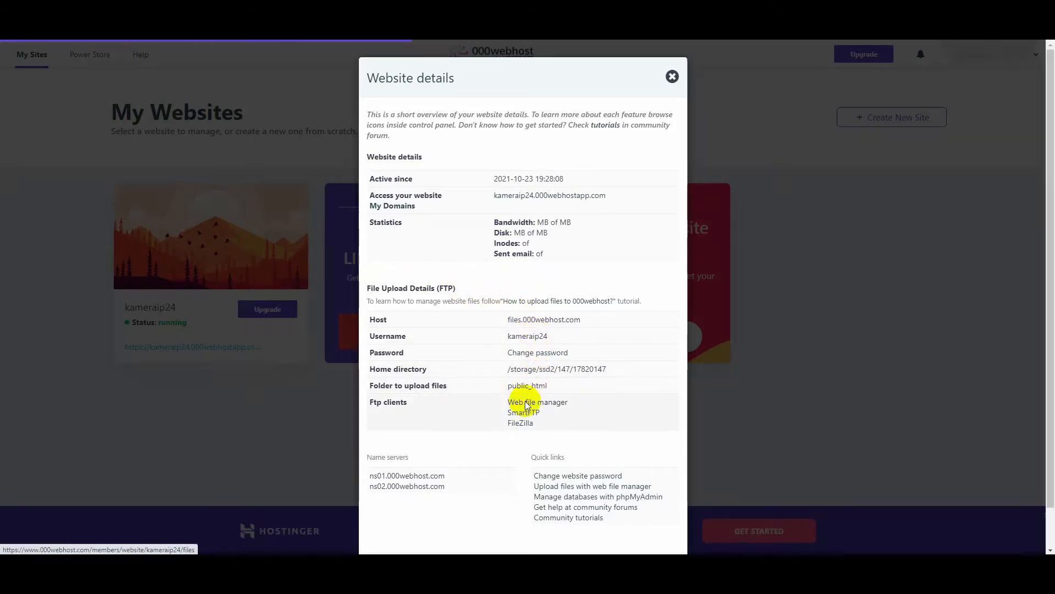
- Open the site's File Manager and enter the public_html folder
left_click(537, 402)
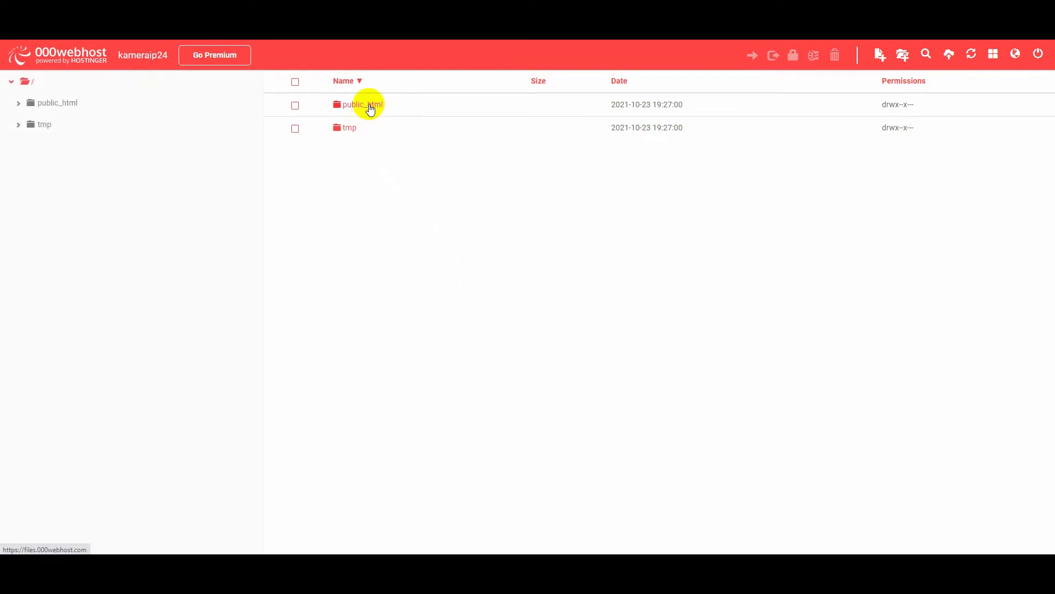
left_click(295, 105)
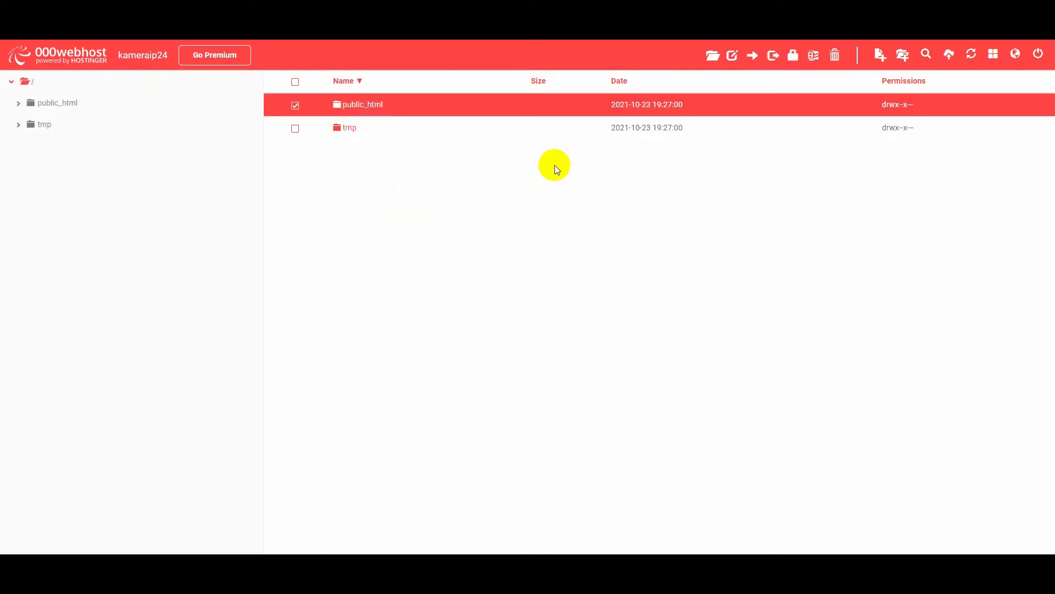
double_click(362, 104)
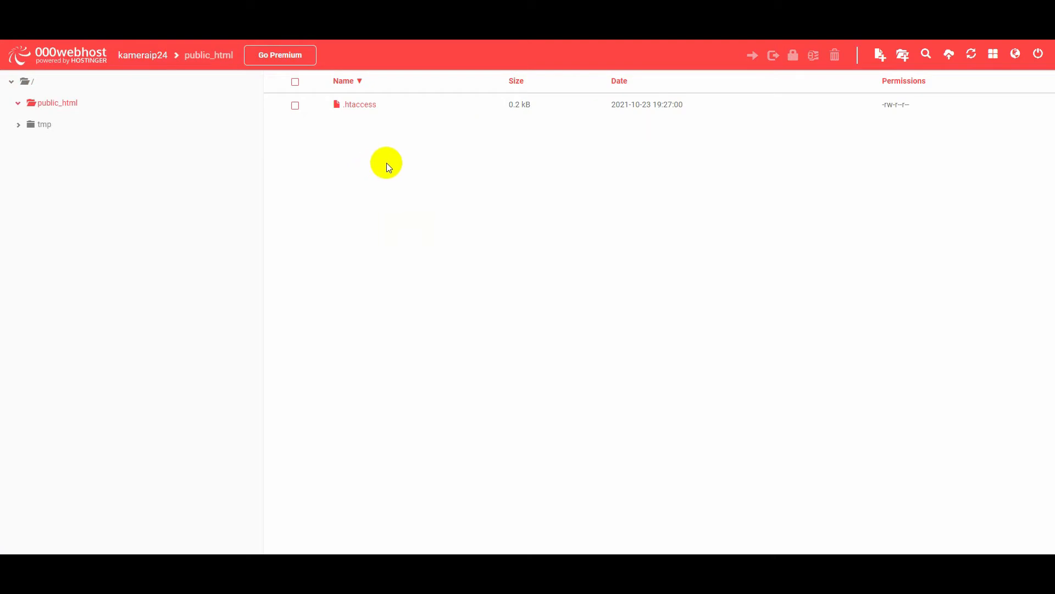
mouse_move(949, 55)
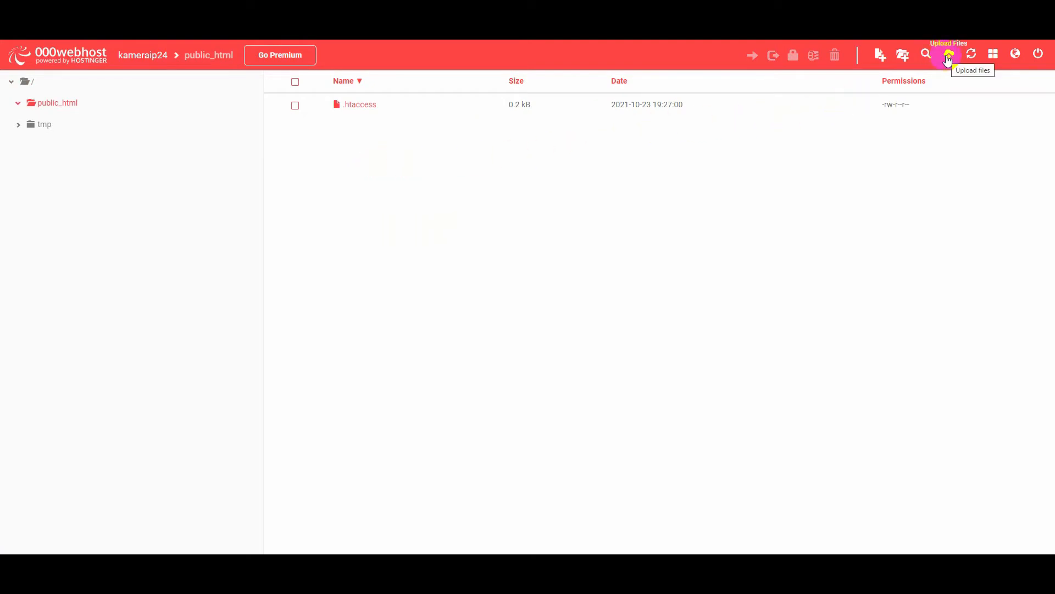
- Upload index.php and mystyle.css into public_html and close the finished upload
left_click(948, 54)
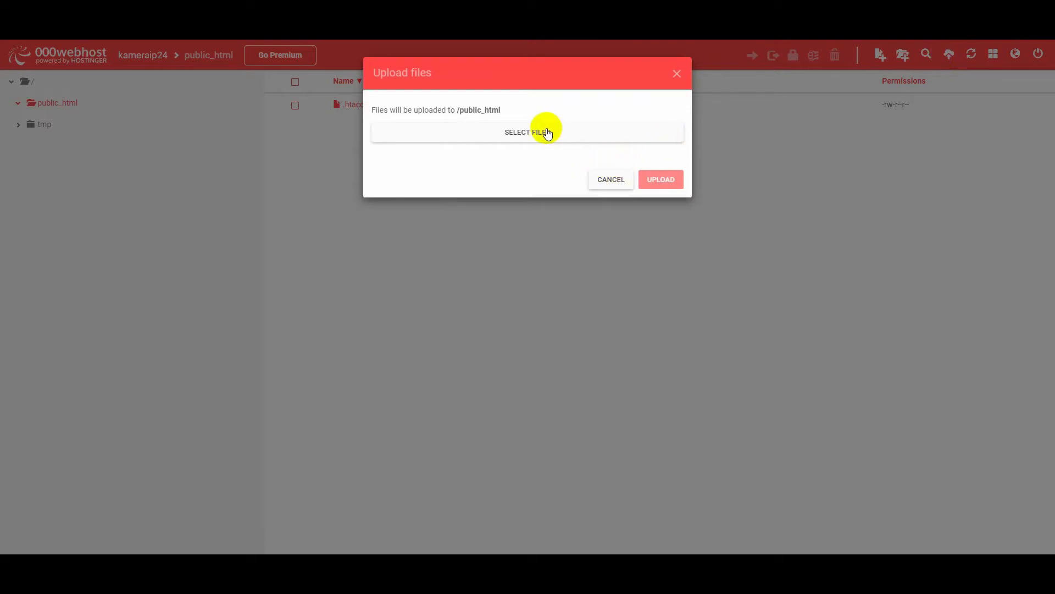
left_click(527, 132)
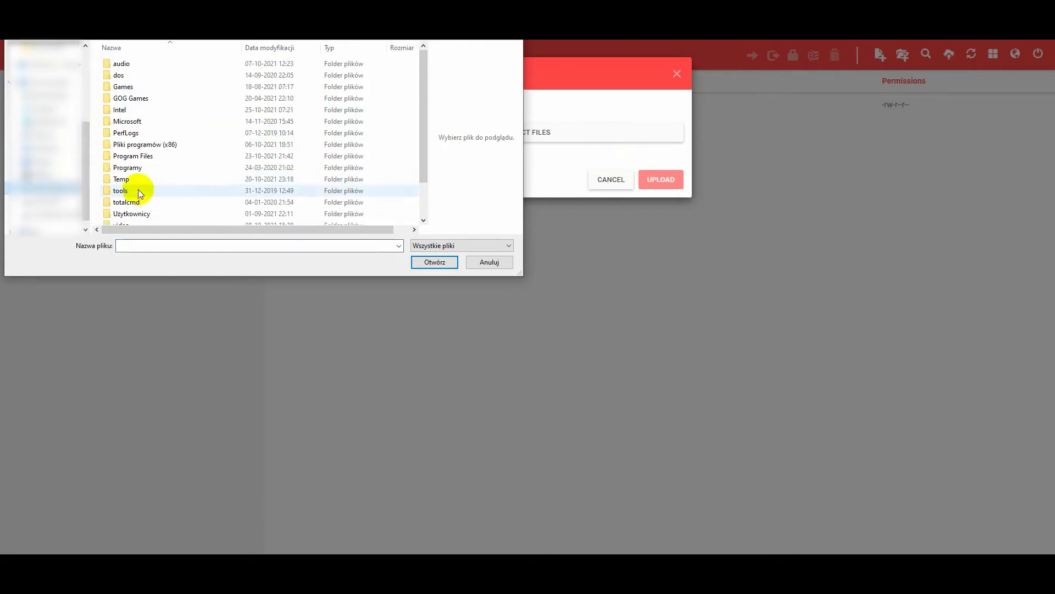
double_click(120, 189)
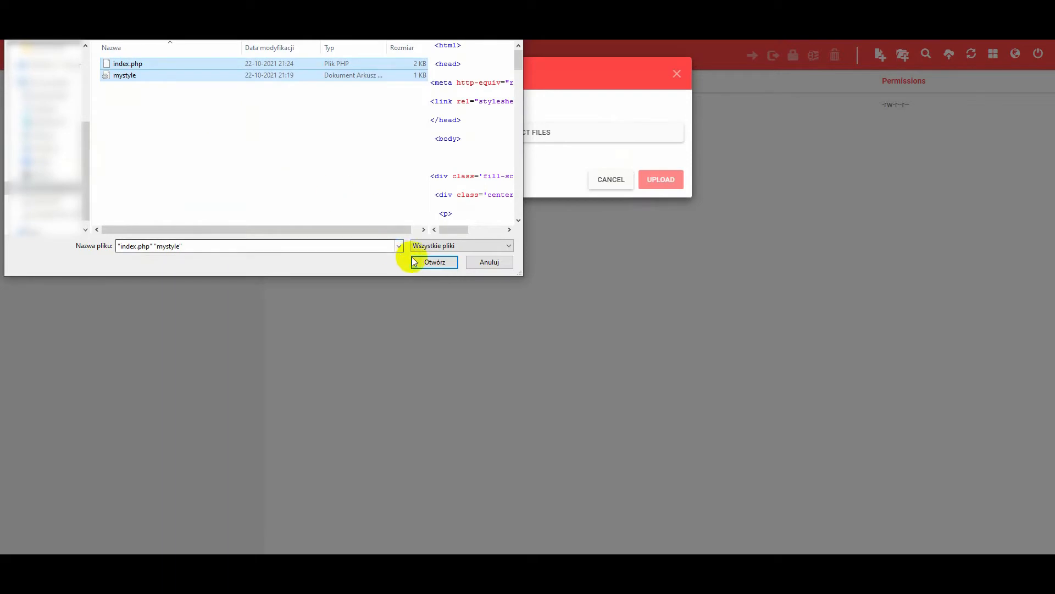
left_click(434, 262)
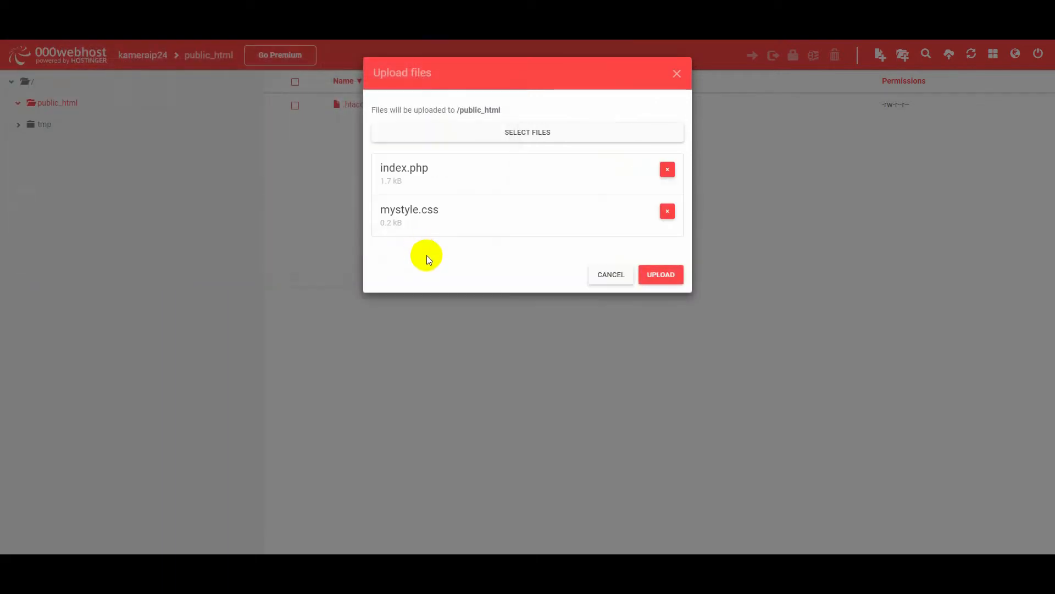
left_click(660, 273)
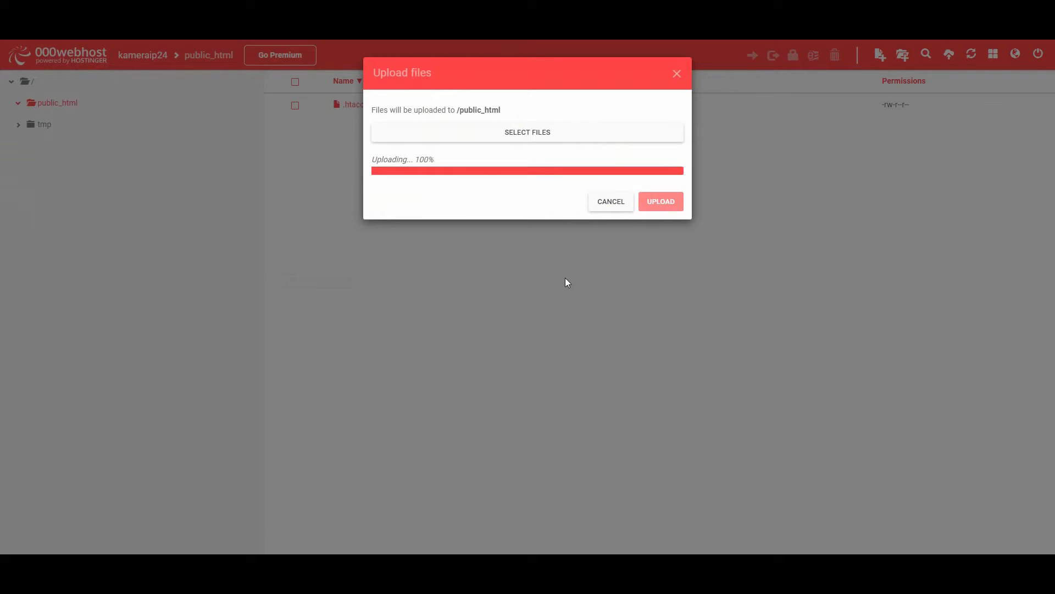
left_click(659, 201)
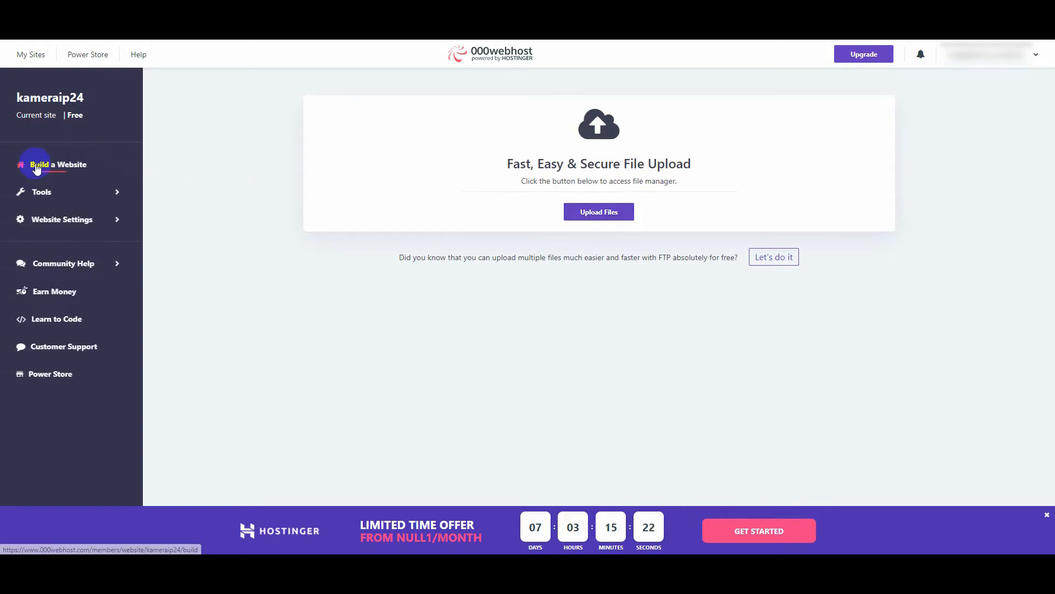
mouse_move(30, 54)
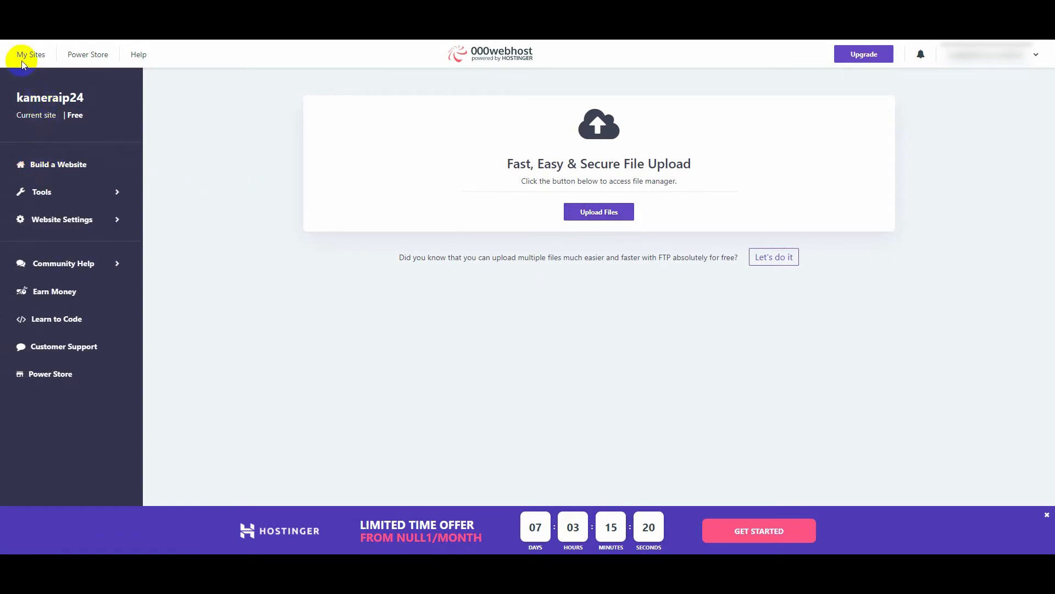
- Go to My Sites and open the live kameraip24 page showing 'no photo :('
left_click(27, 54)
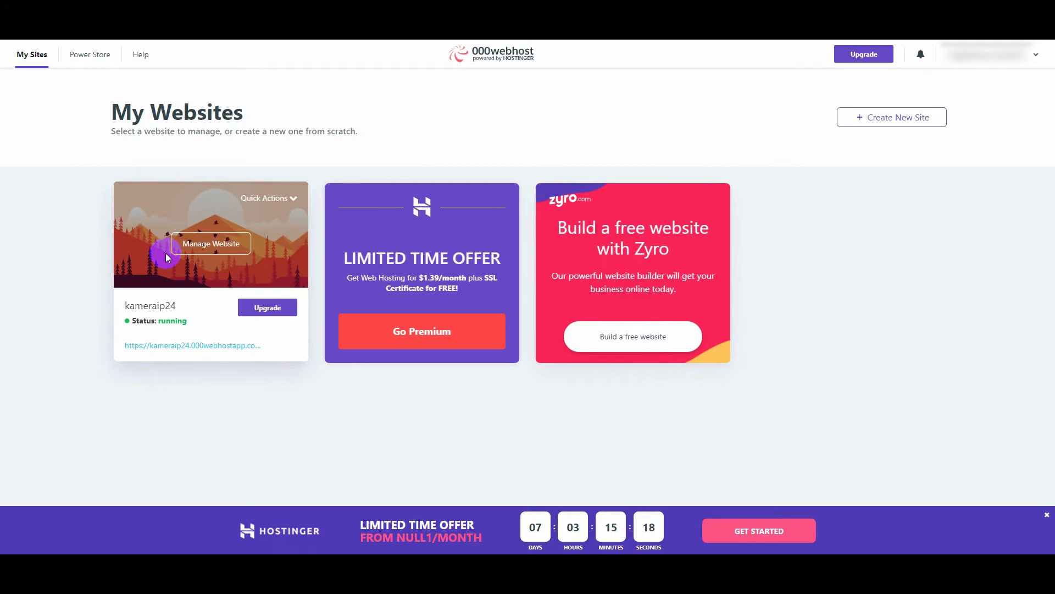
left_click(210, 242)
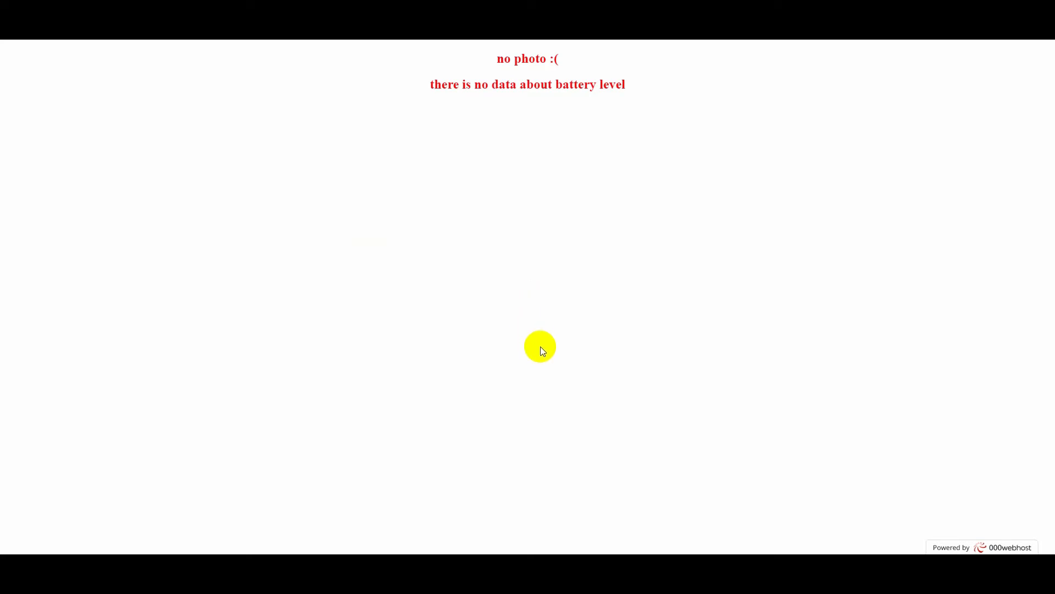
mouse_move(541, 355)
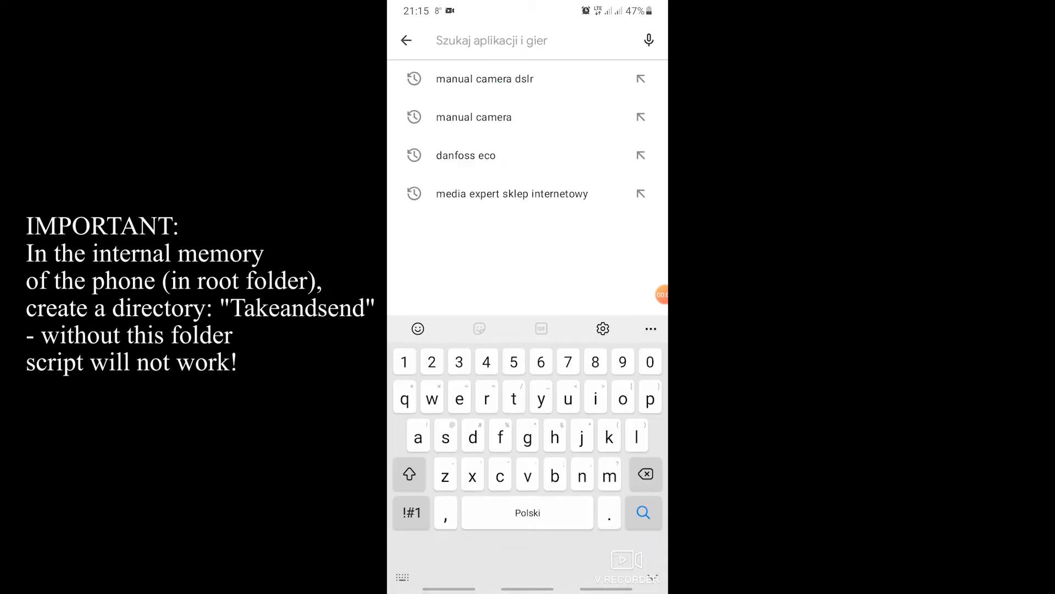
- Search Google Play for 'automate' and launch LlamaLab's Automate app
type("automate")
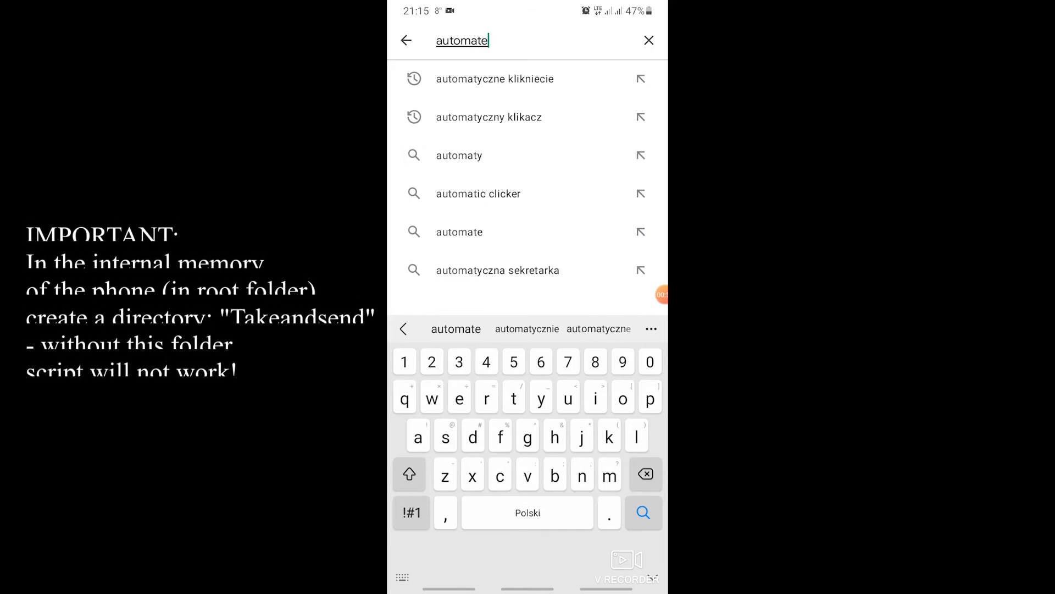
left_click(460, 231)
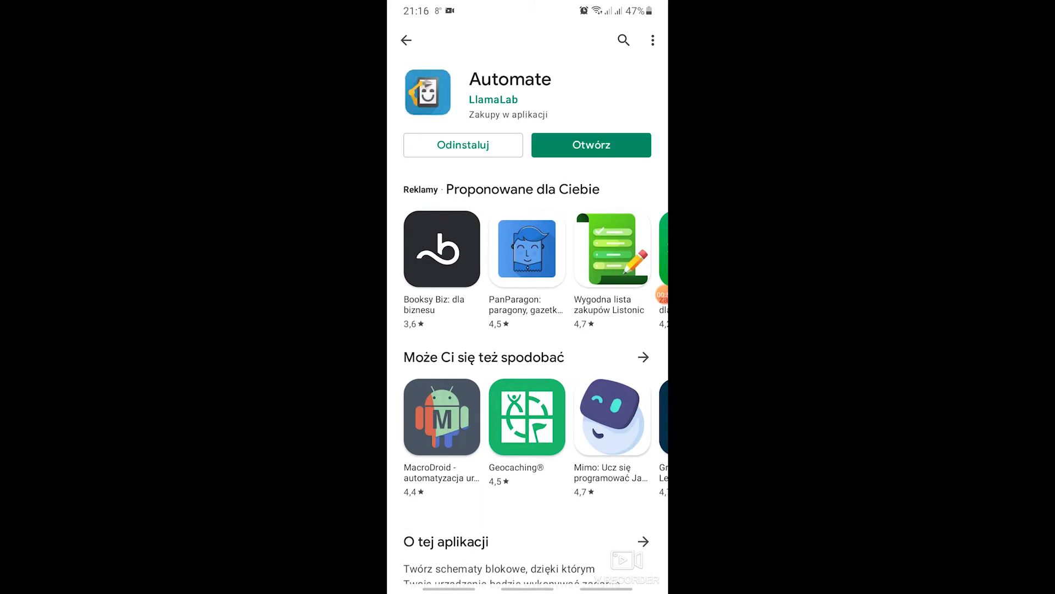
left_click(590, 145)
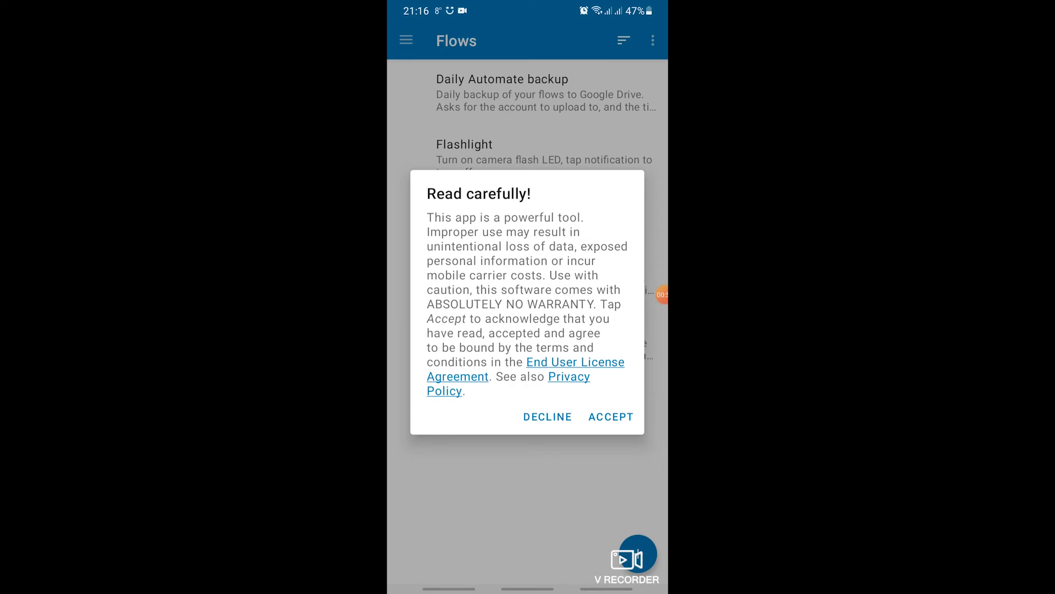
- Accept Automate's warning, then set Settings > Timing accuracy workaround to Native timer
left_click(610, 416)
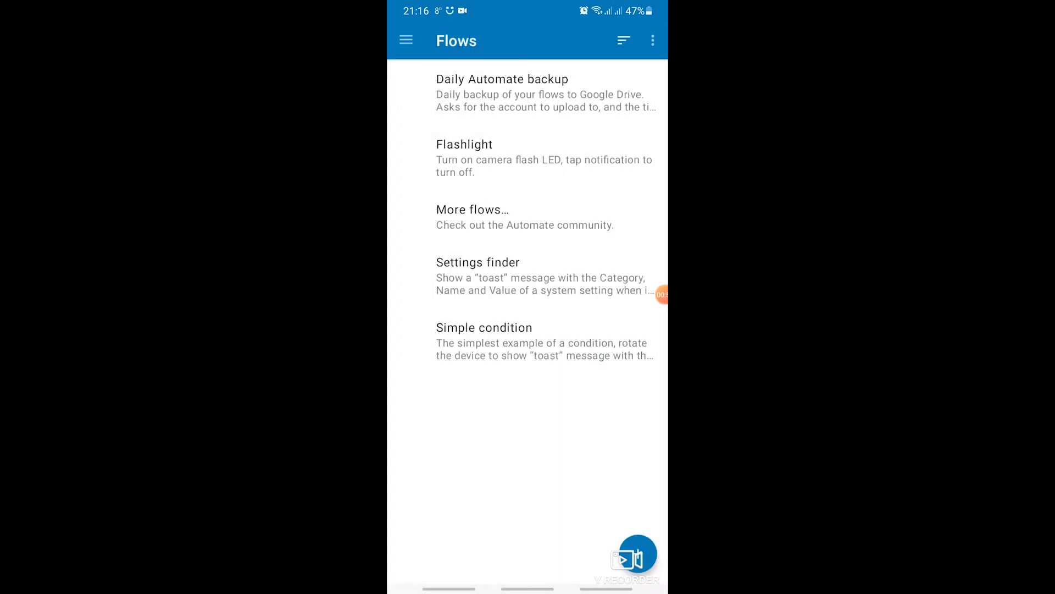
left_click(406, 40)
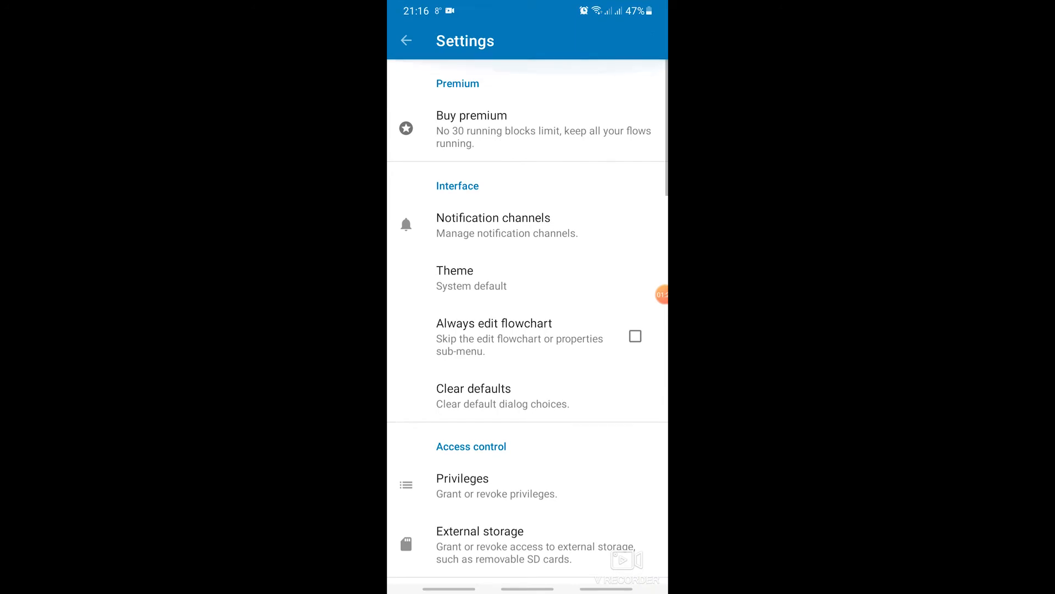
scroll("down", 3)
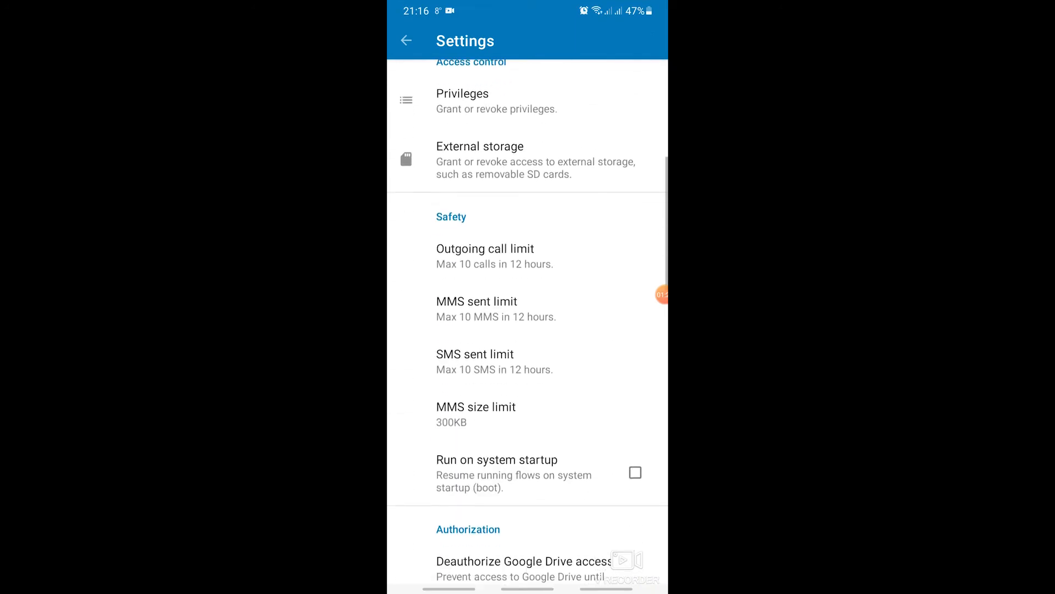
scroll("down", 3)
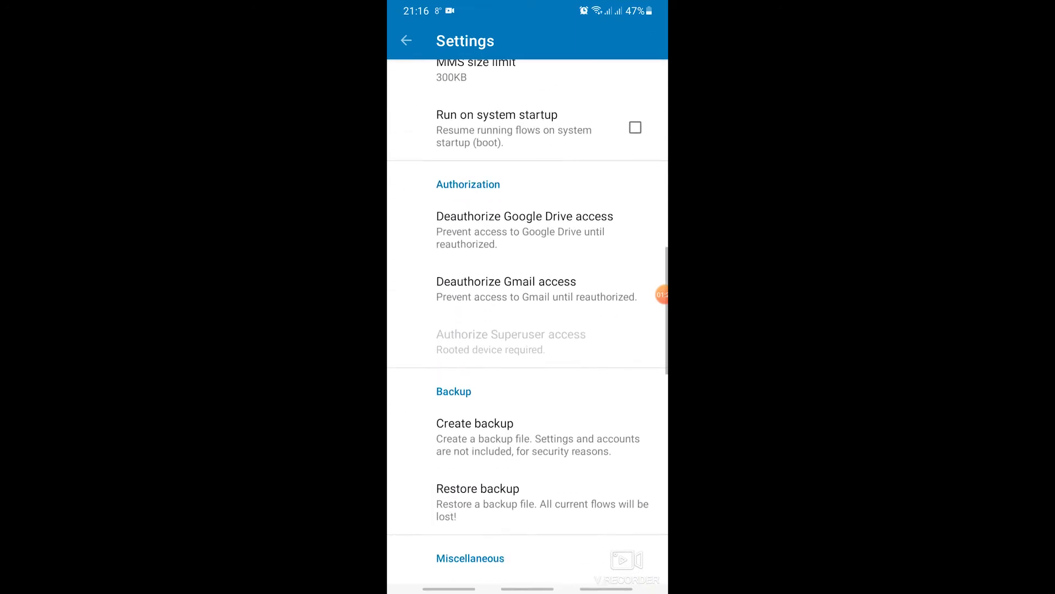
scroll("down", 3)
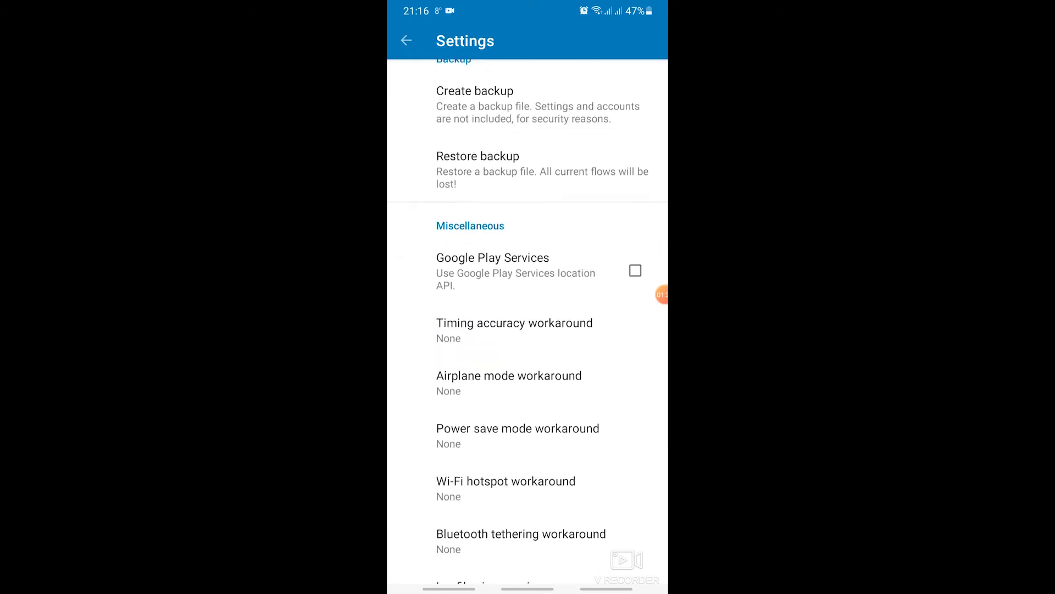
left_click(514, 329)
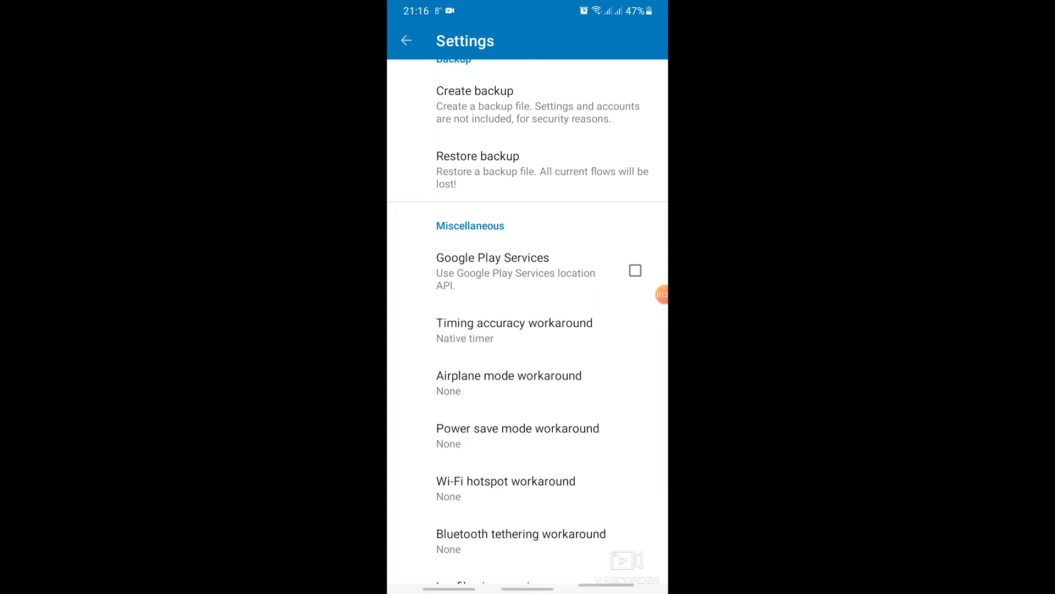
left_click(407, 41)
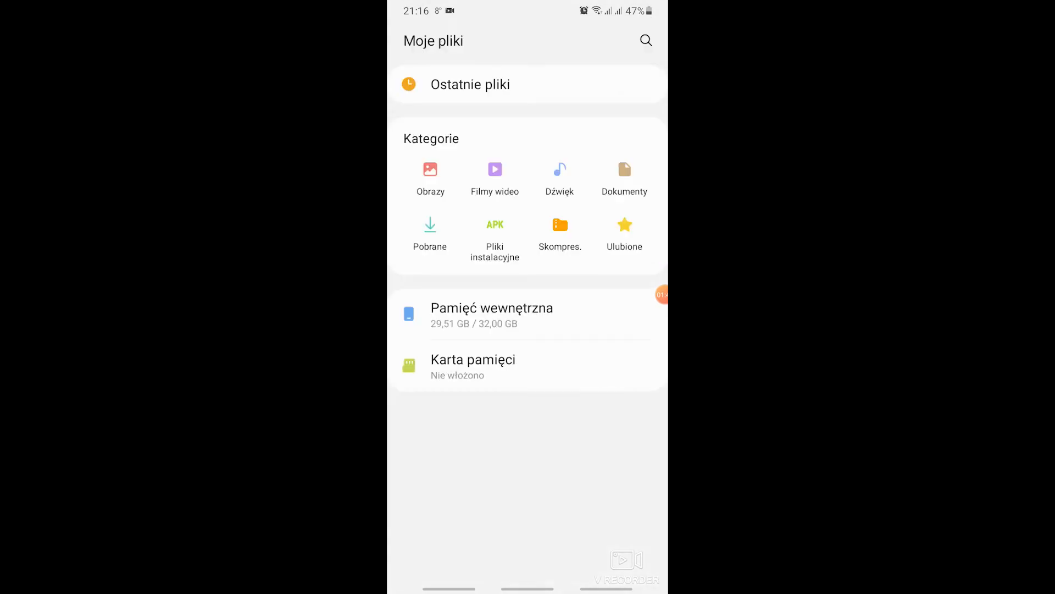
- Import Takeandsend.flo from the phone's internal storage (Pamięć wewnętrzna) into Automate
left_click(491, 308)
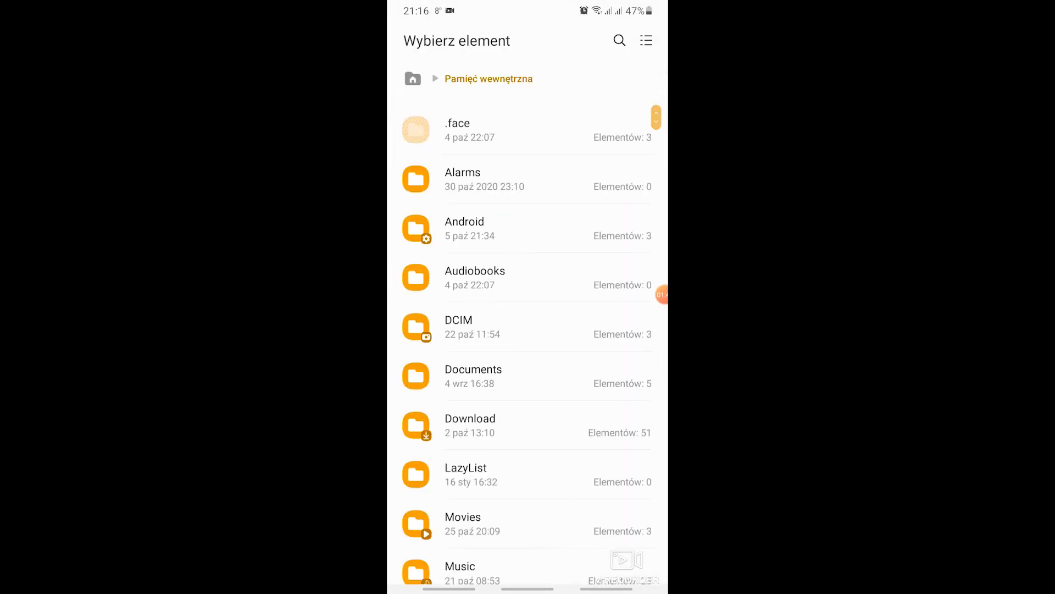
scroll("down", 3)
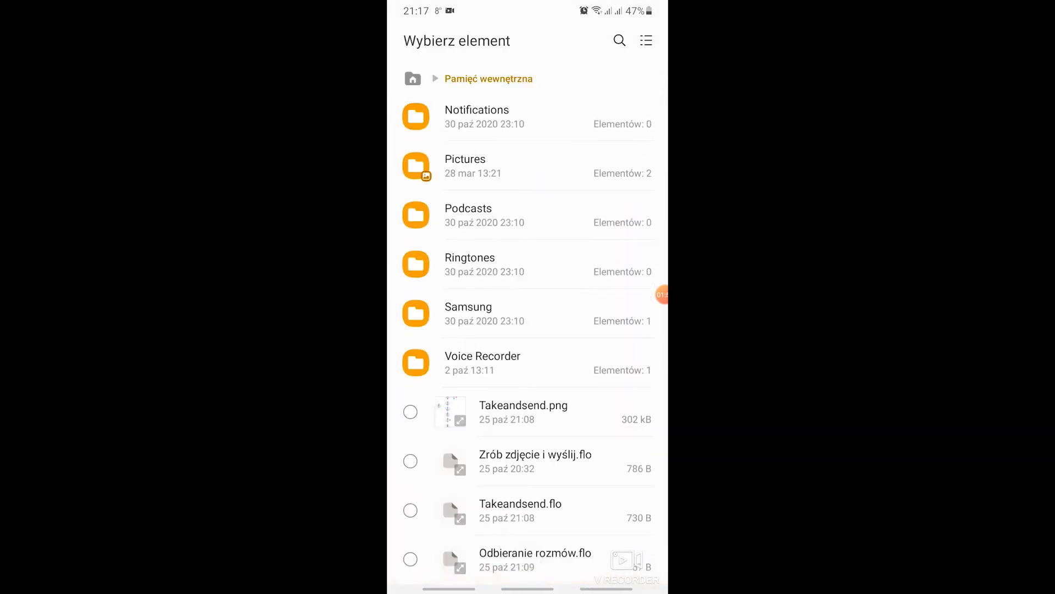
left_click(410, 510)
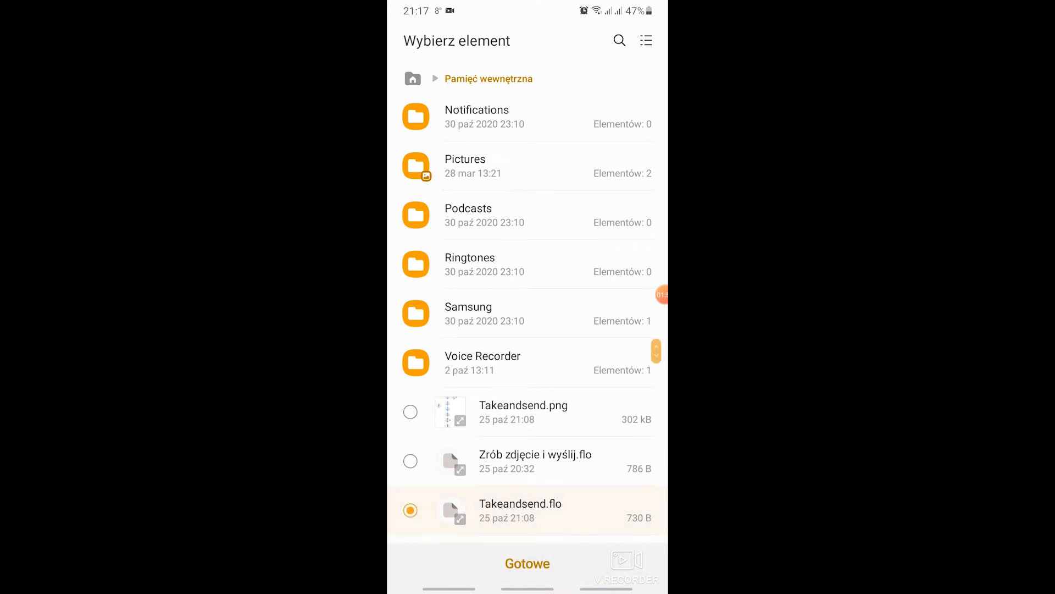
left_click(527, 563)
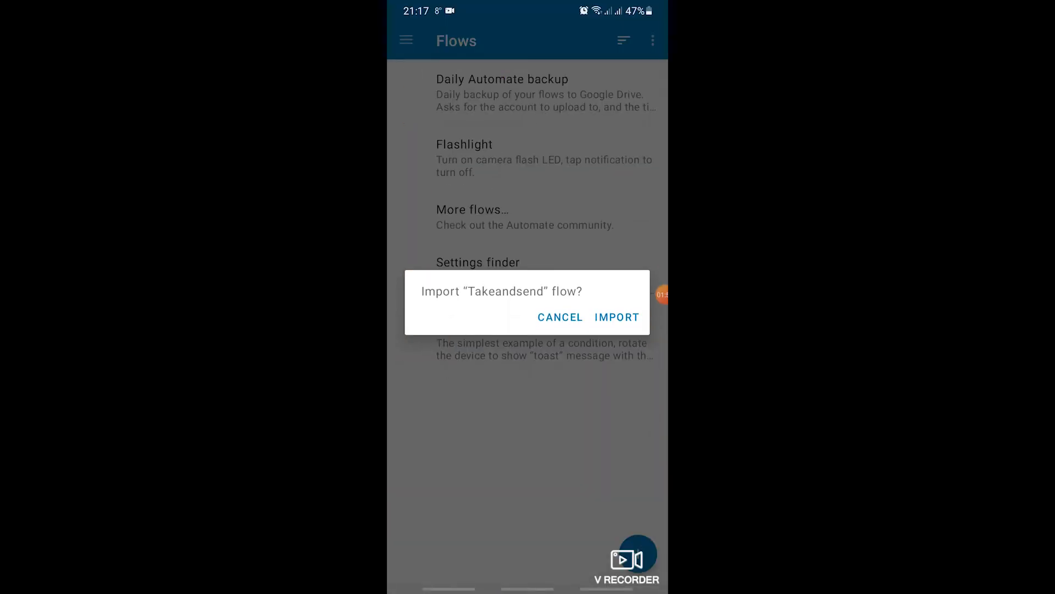
left_click(615, 318)
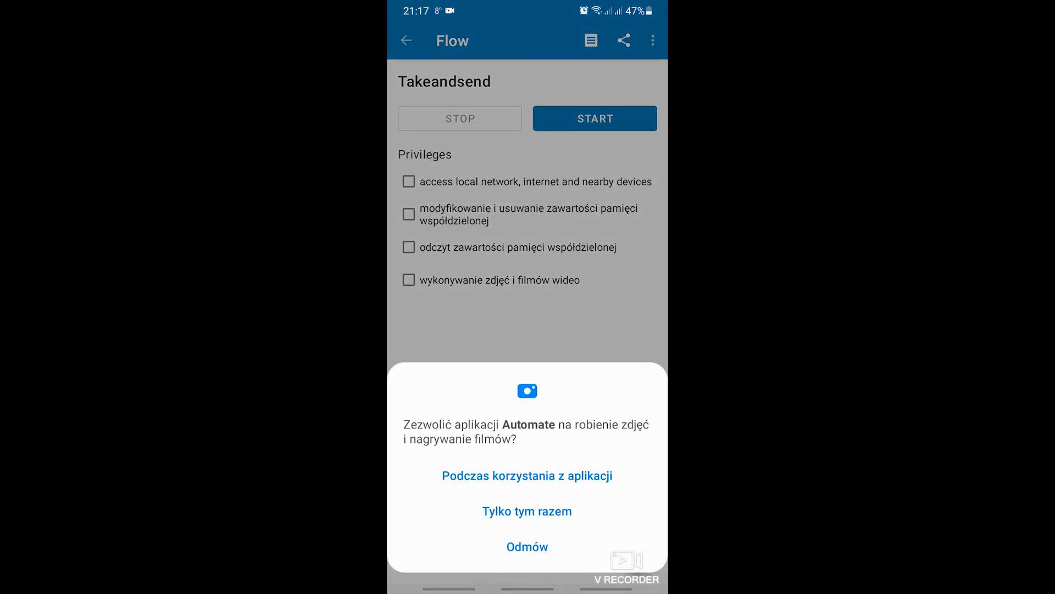
- Grant Takeandsend the shared-storage read privilege and request the network access privilege
left_click(527, 475)
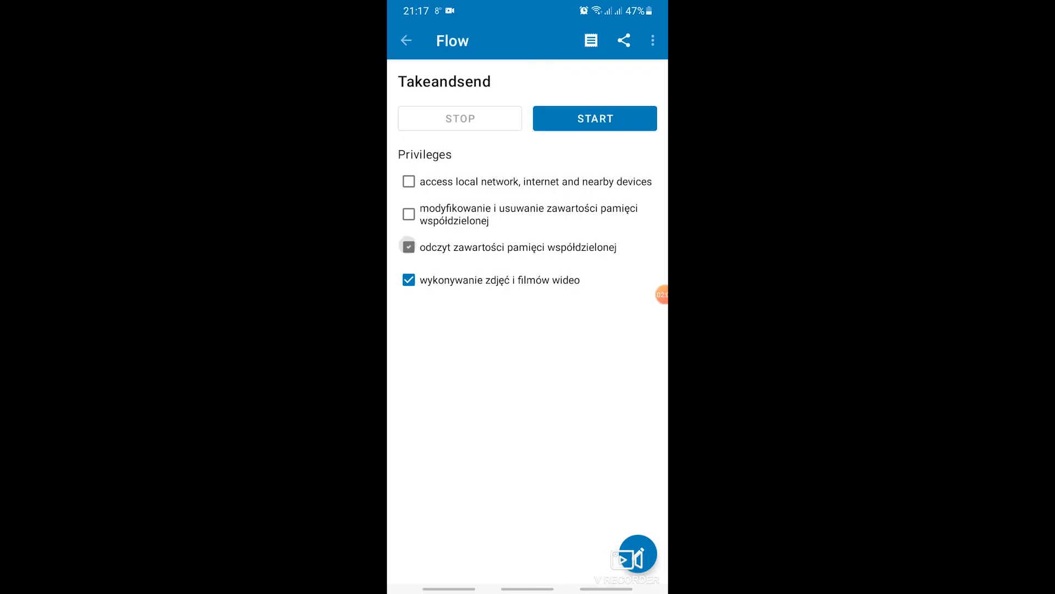
left_click(408, 247)
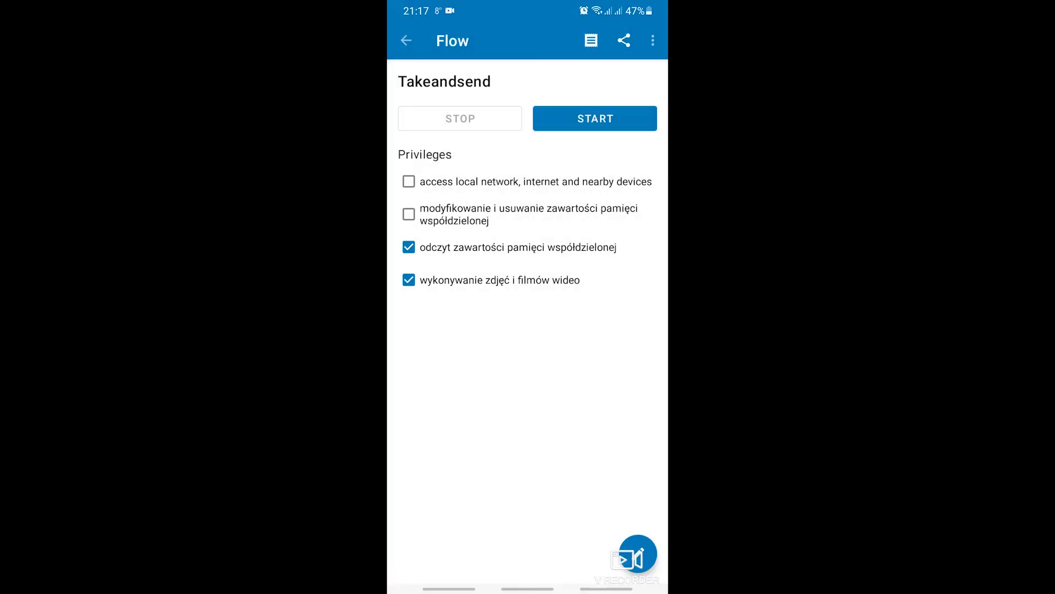
left_click(408, 214)
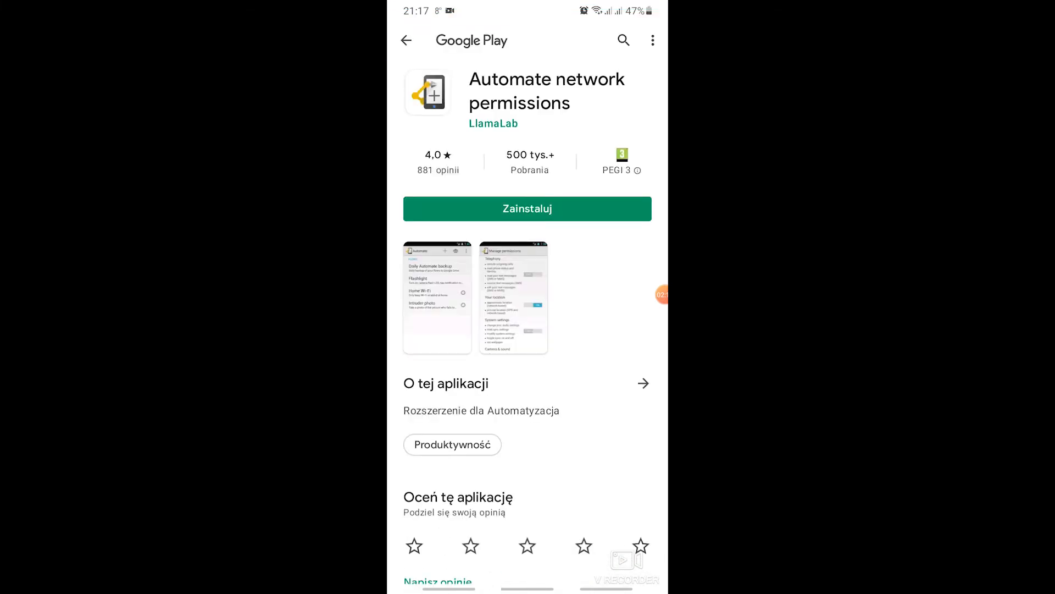
- Install the Automate network permissions extension, accepting its Wi-Fi and Bluetooth access
left_click(527, 209)
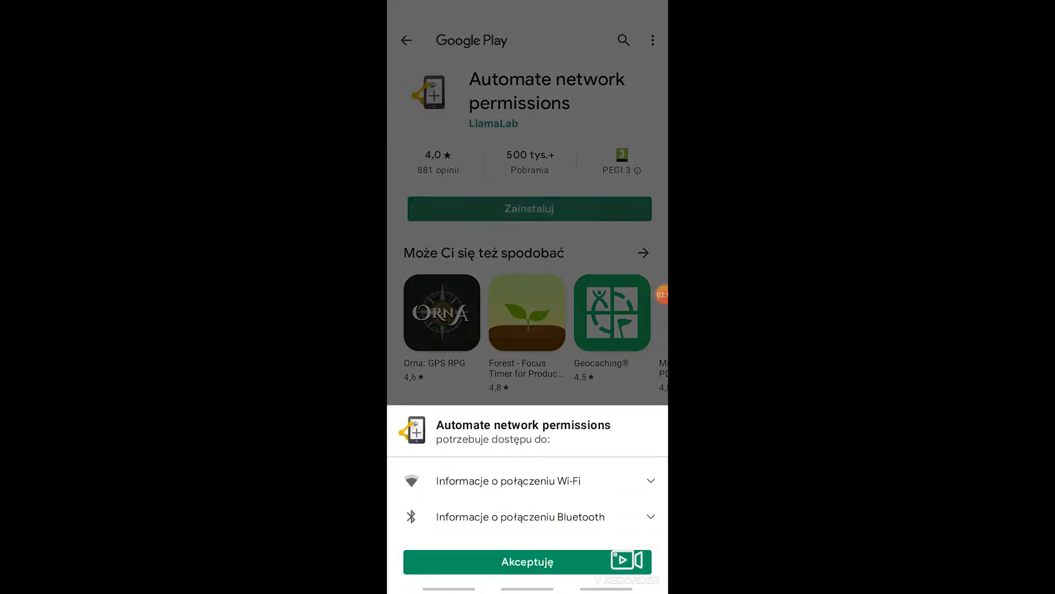
left_click(528, 561)
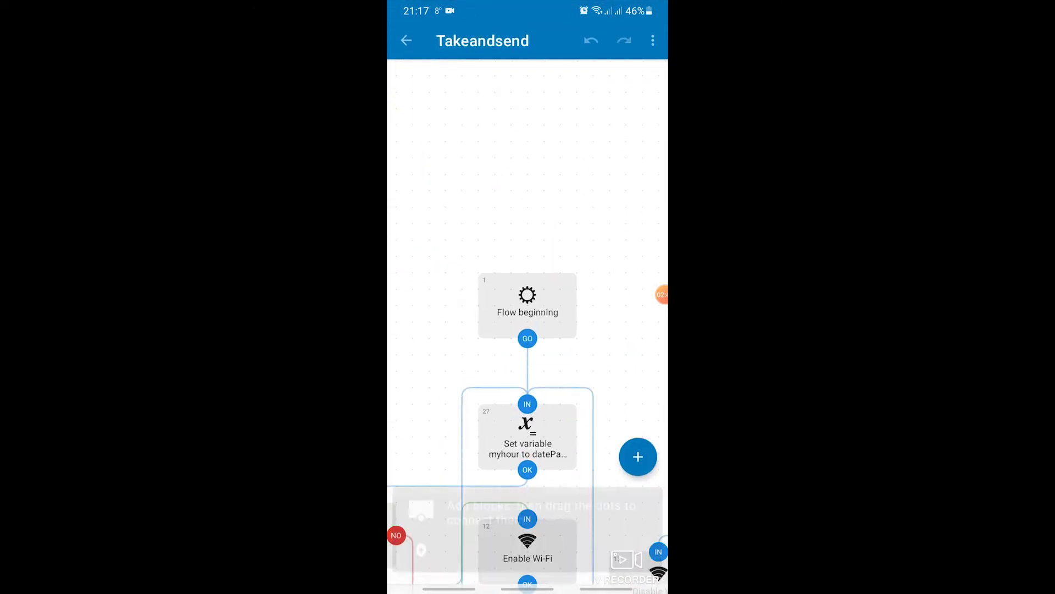
- Scroll the Takeandsend diagram and open the FTP delete block for files.000webhost.com
scroll("down", 3)
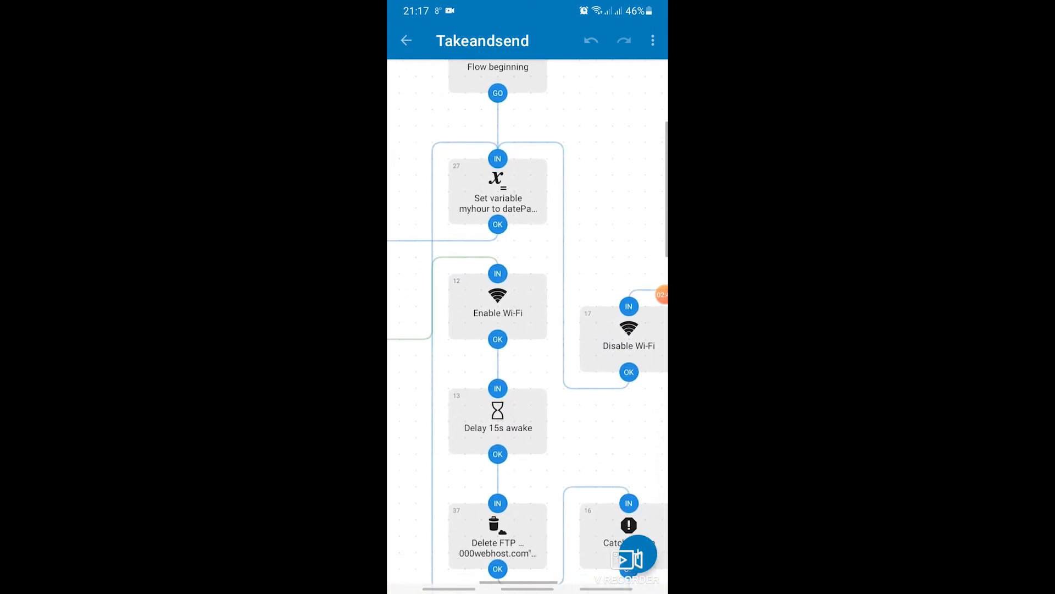
scroll("down", 3)
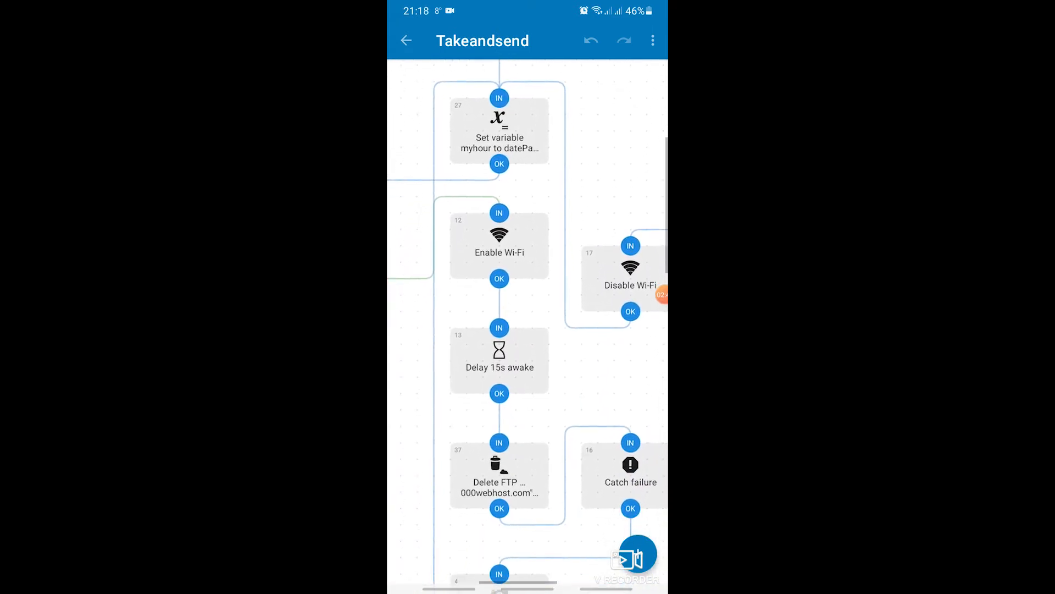
scroll("down", 3)
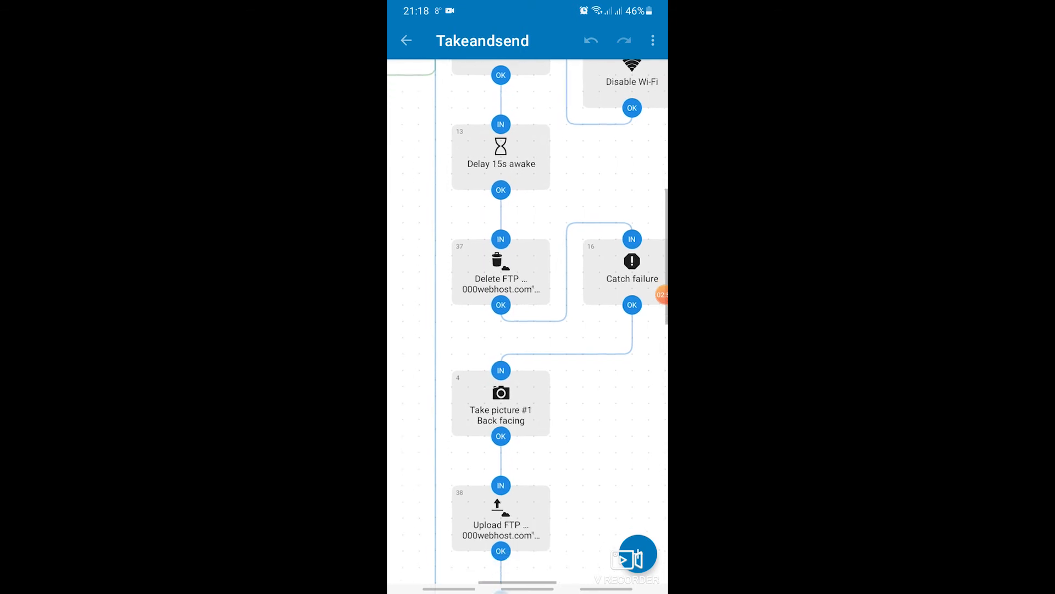
left_click(501, 272)
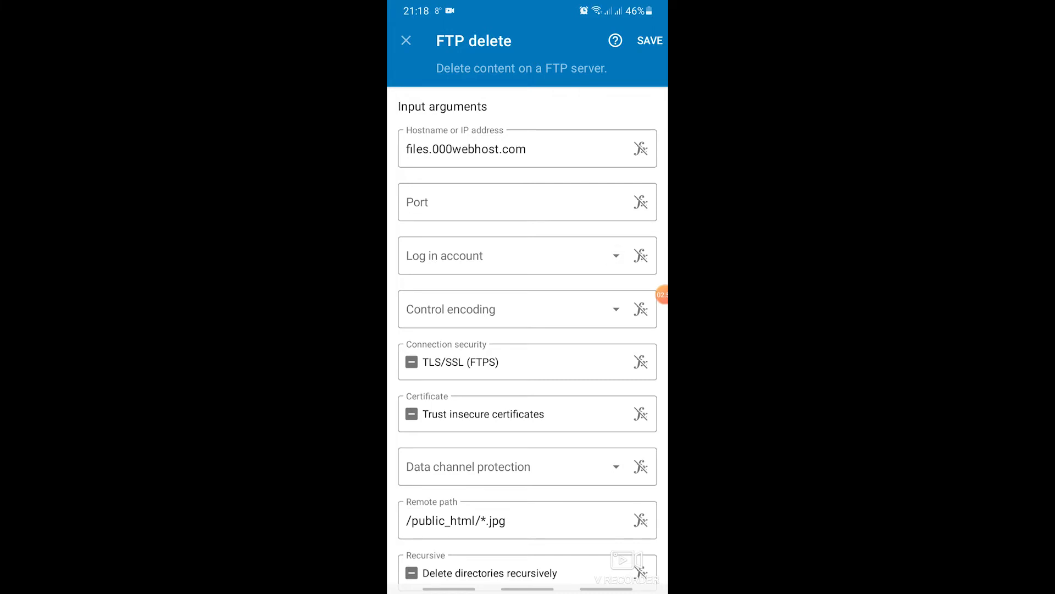
- Give the FTP delete block a new Kamera login account with the hosting credentials, then save
left_click(511, 255)
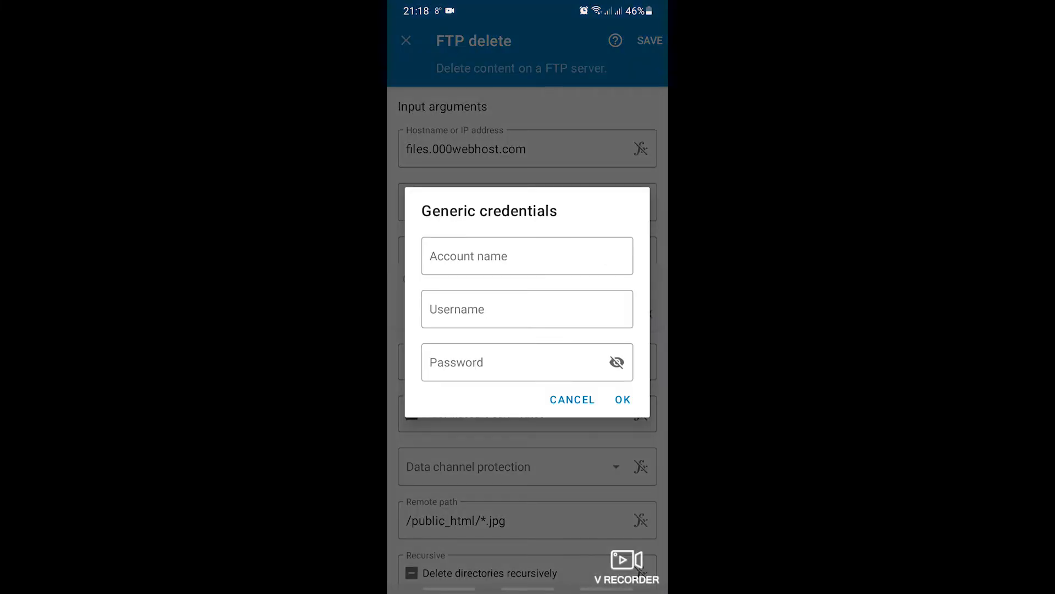
left_click(527, 255)
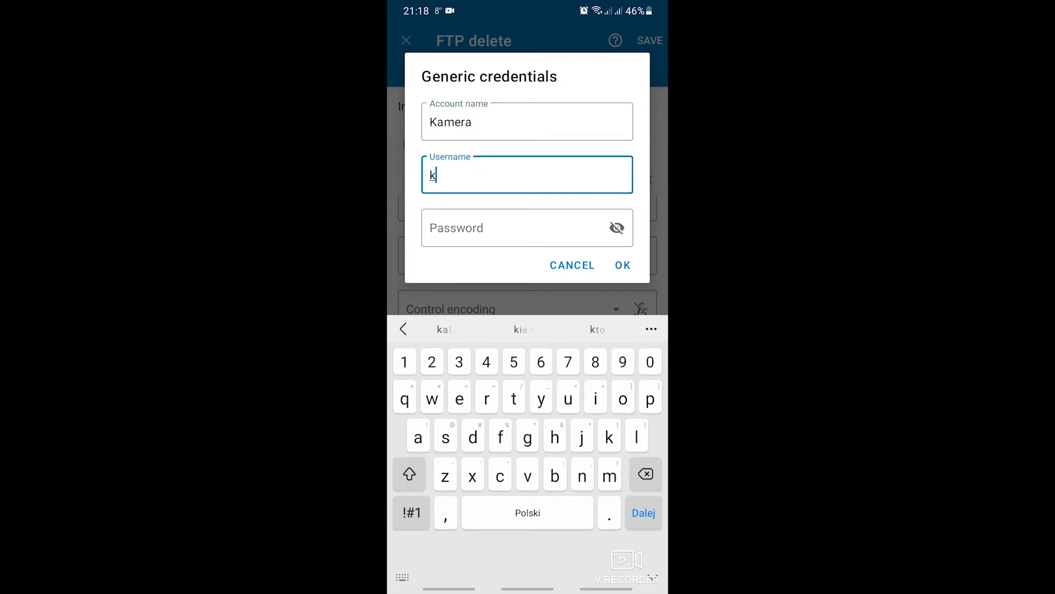
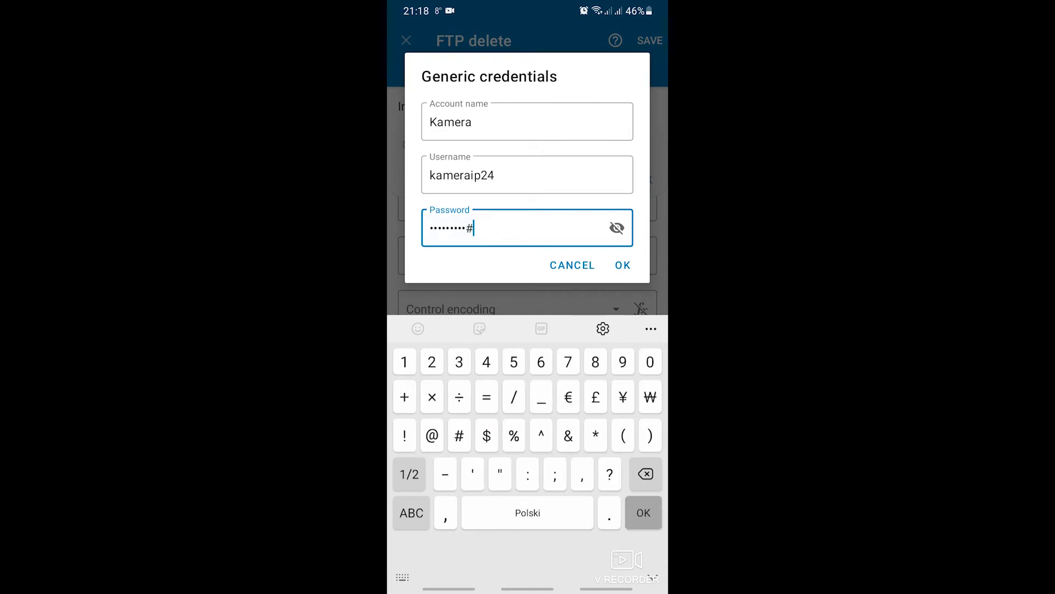
left_click(621, 264)
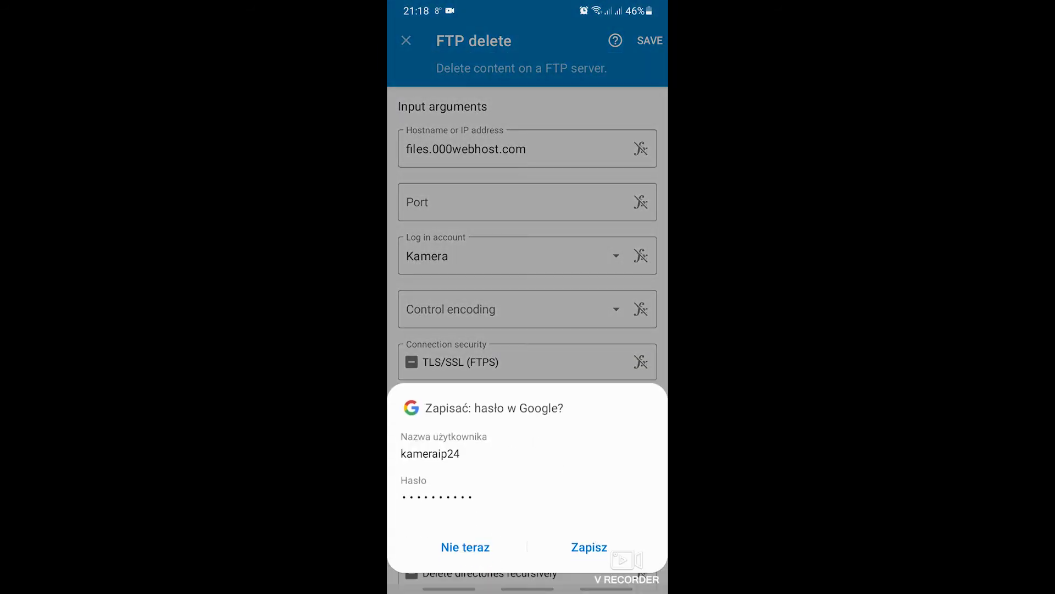
left_click(465, 546)
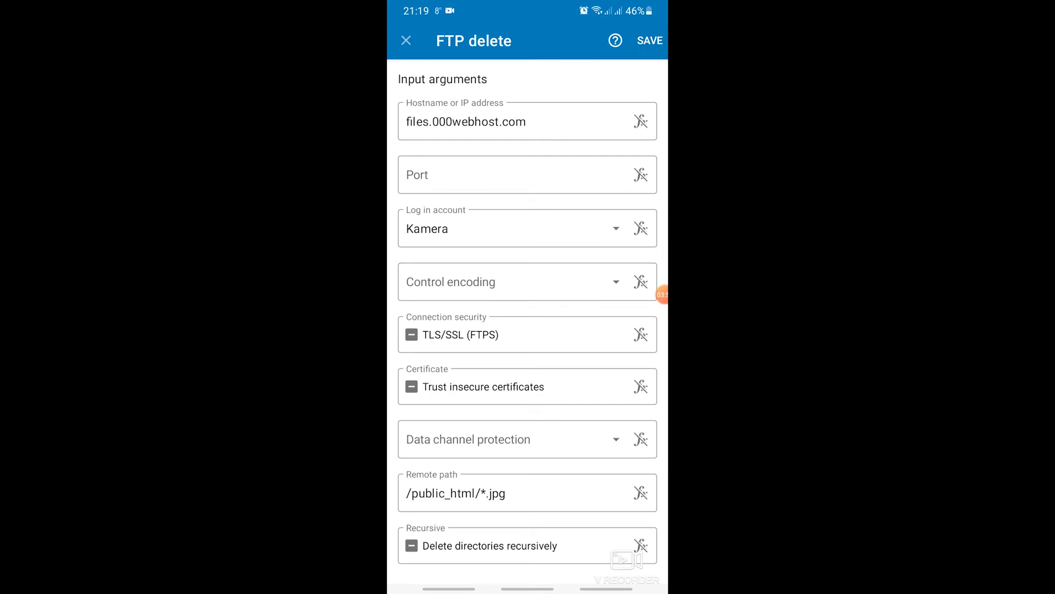
left_click(648, 41)
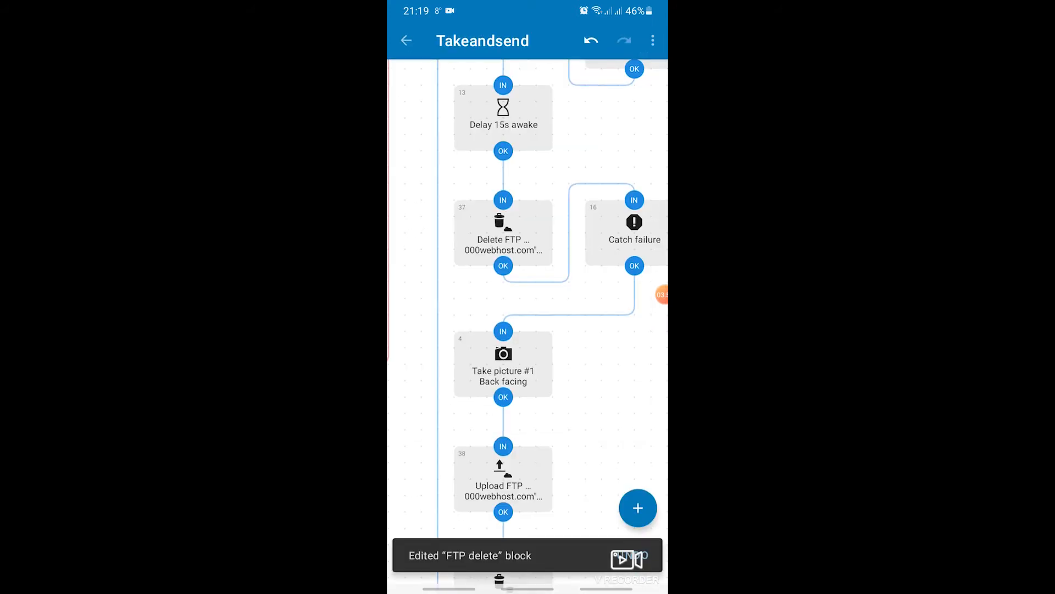
- Set the Pictures/*.jpg FTP upload block's login account to Kamera and save
scroll("down", 3)
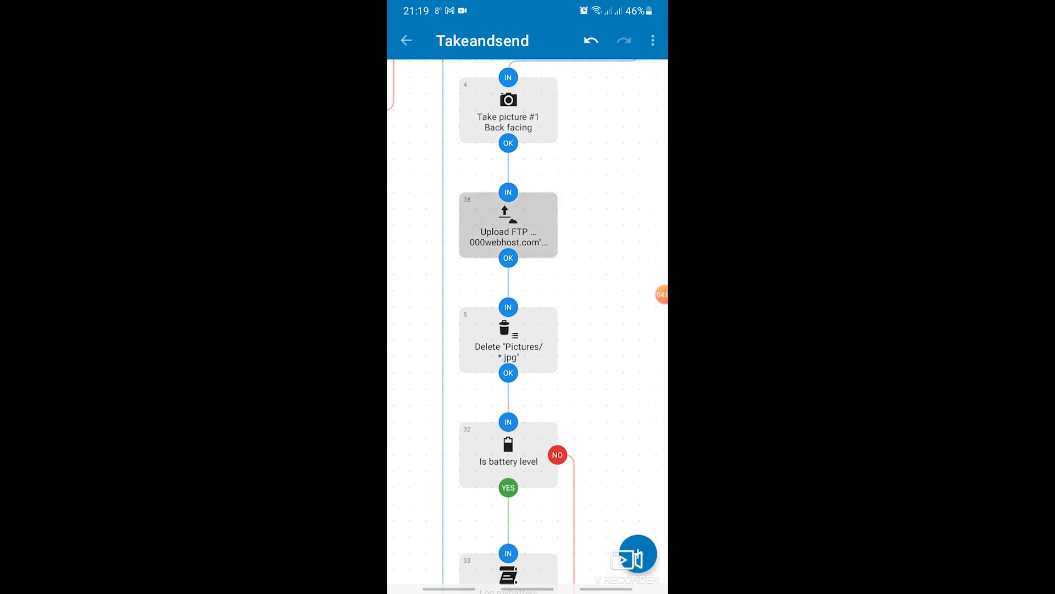
left_click(507, 224)
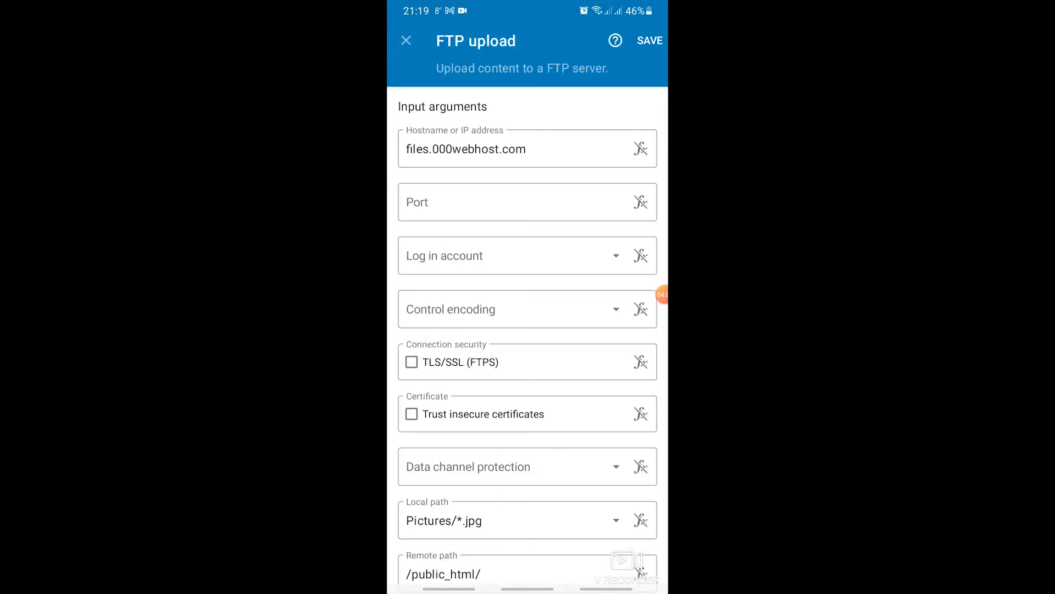
left_click(512, 255)
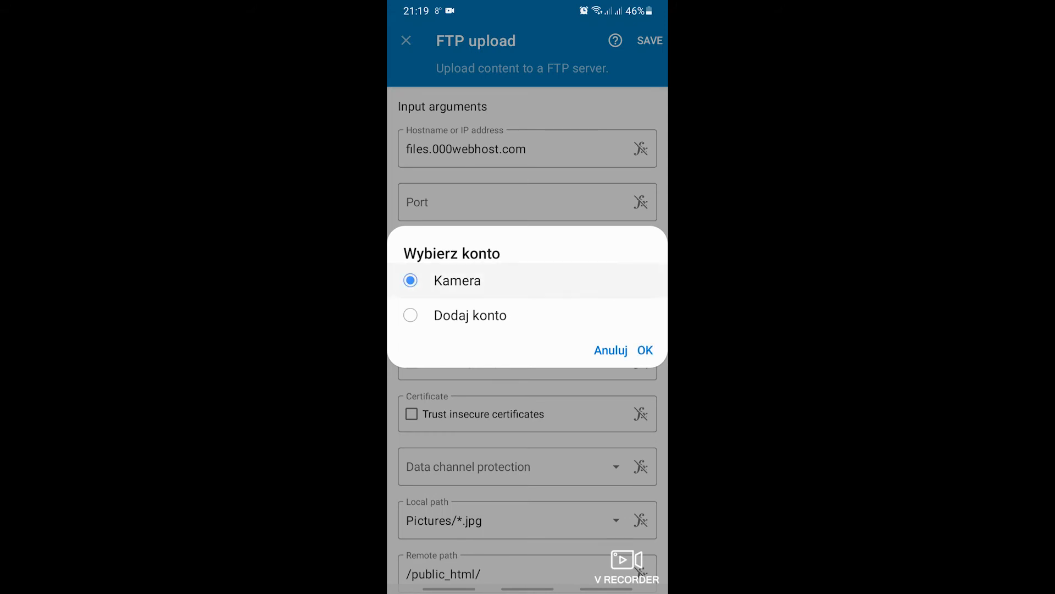
left_click(645, 350)
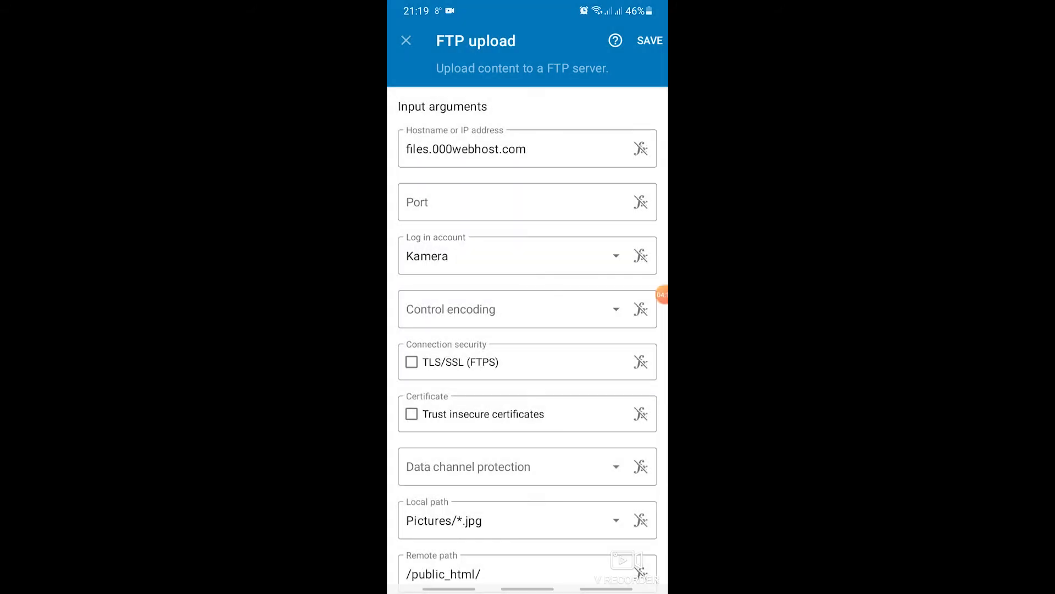
left_click(648, 40)
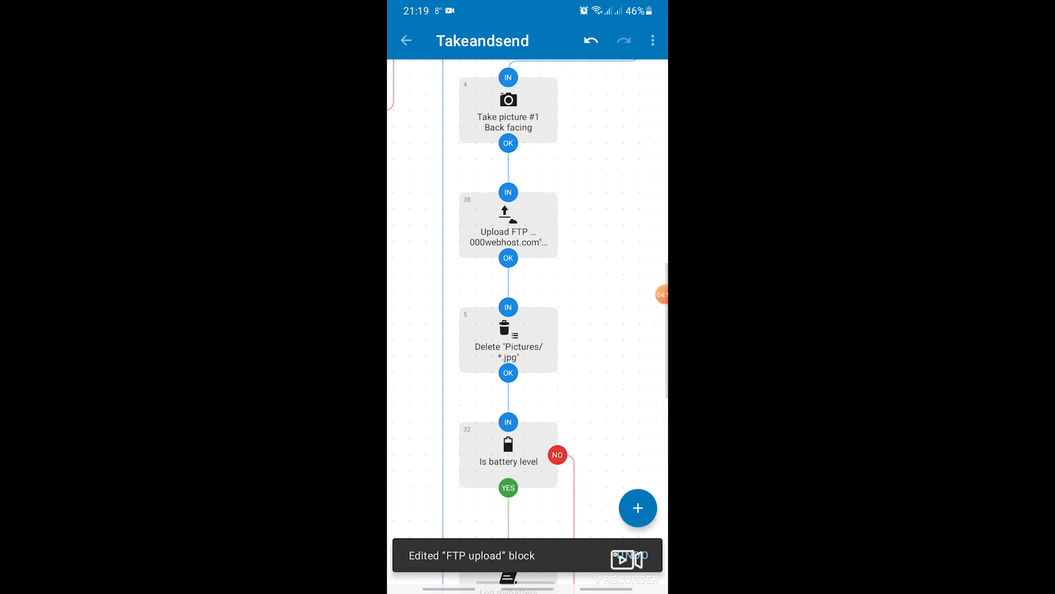
- Set the battery.txt FTP upload block's login account to Kamera and save
scroll("down", 3)
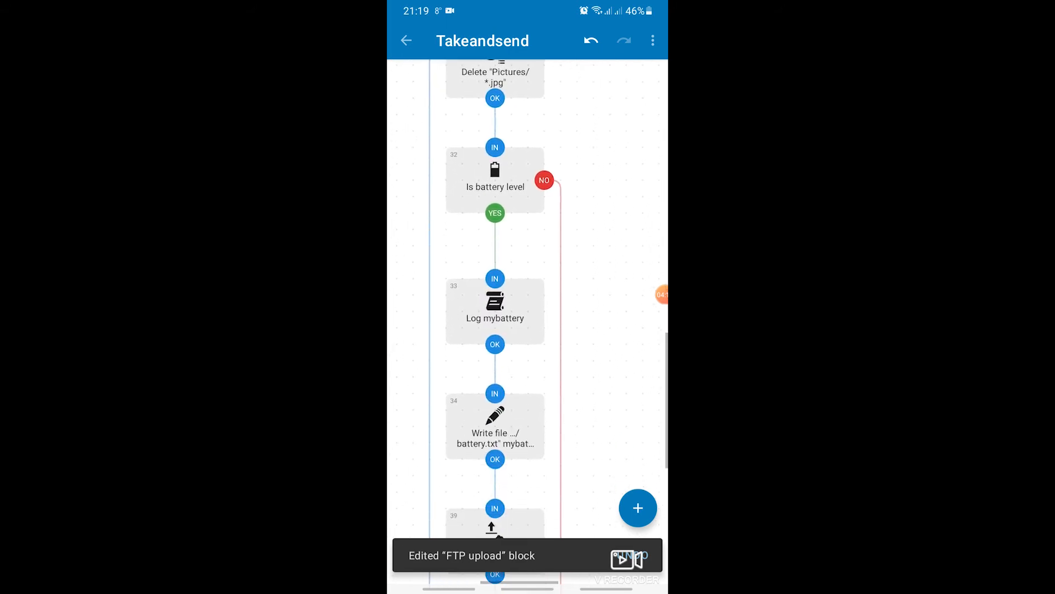
scroll("down", 3)
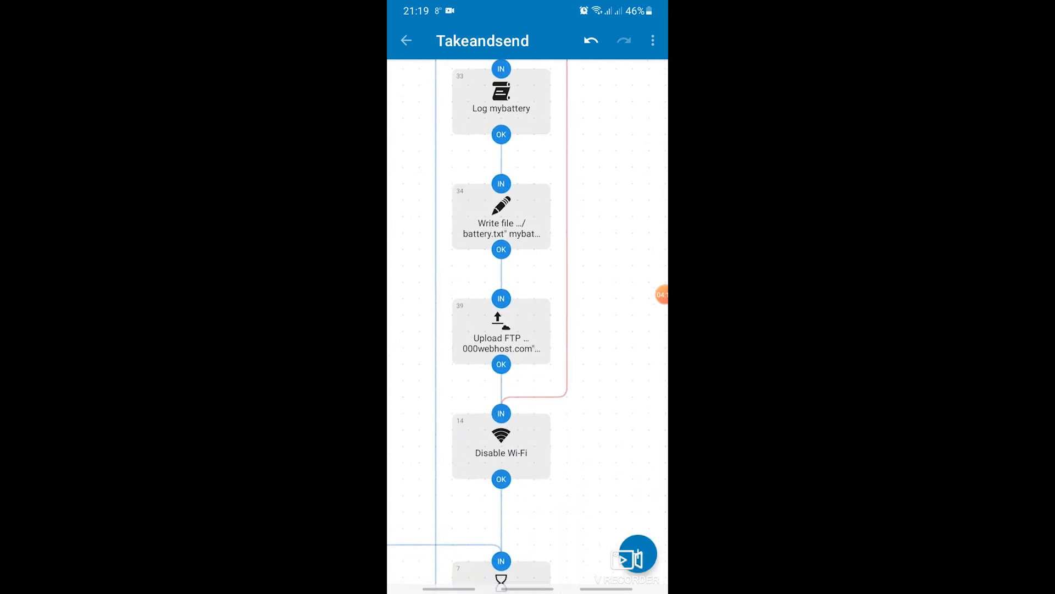
left_click(500, 338)
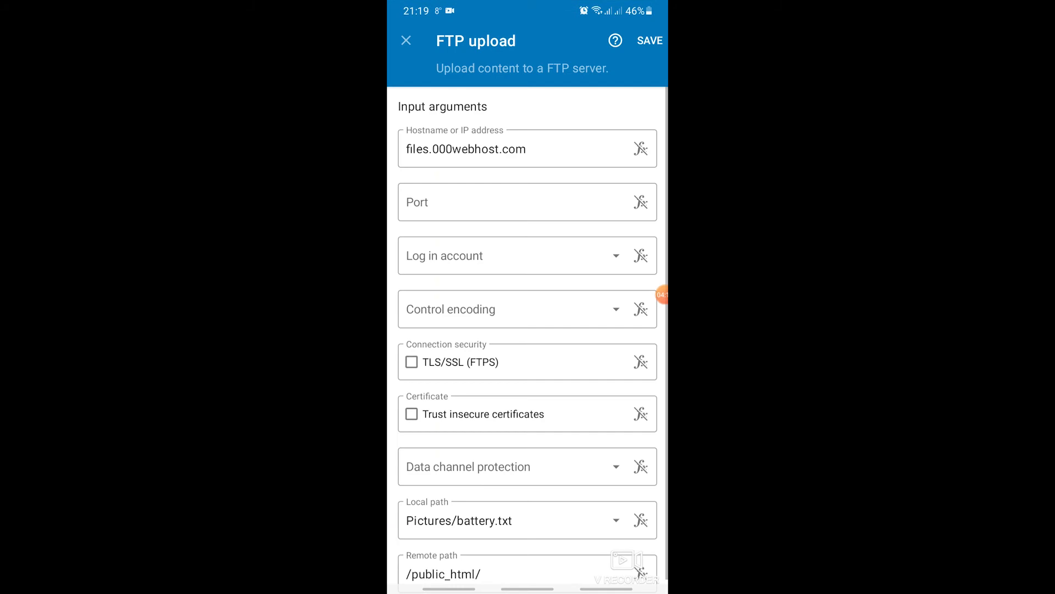
left_click(511, 255)
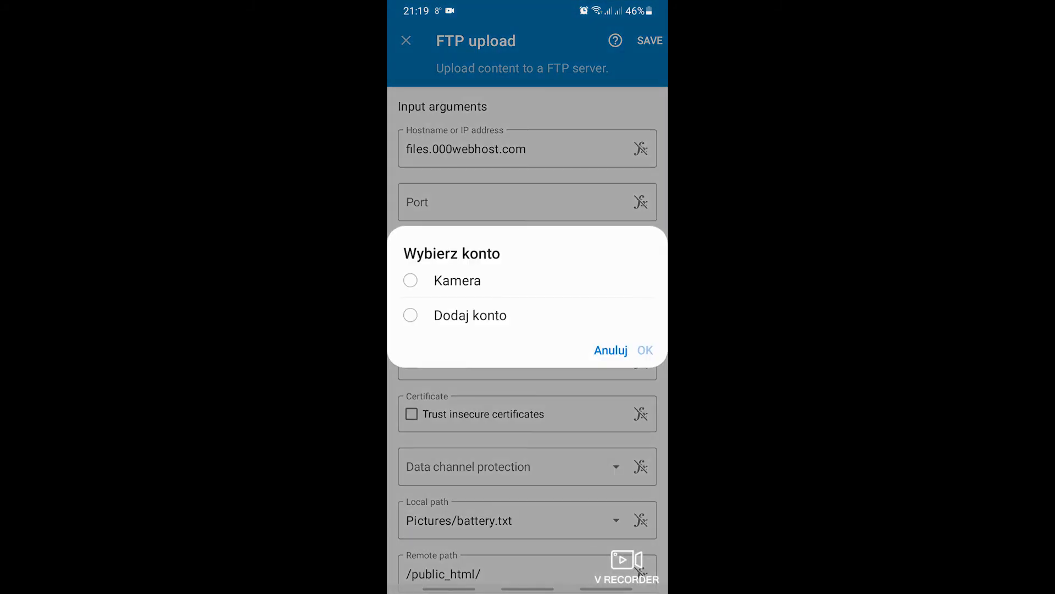
left_click(645, 350)
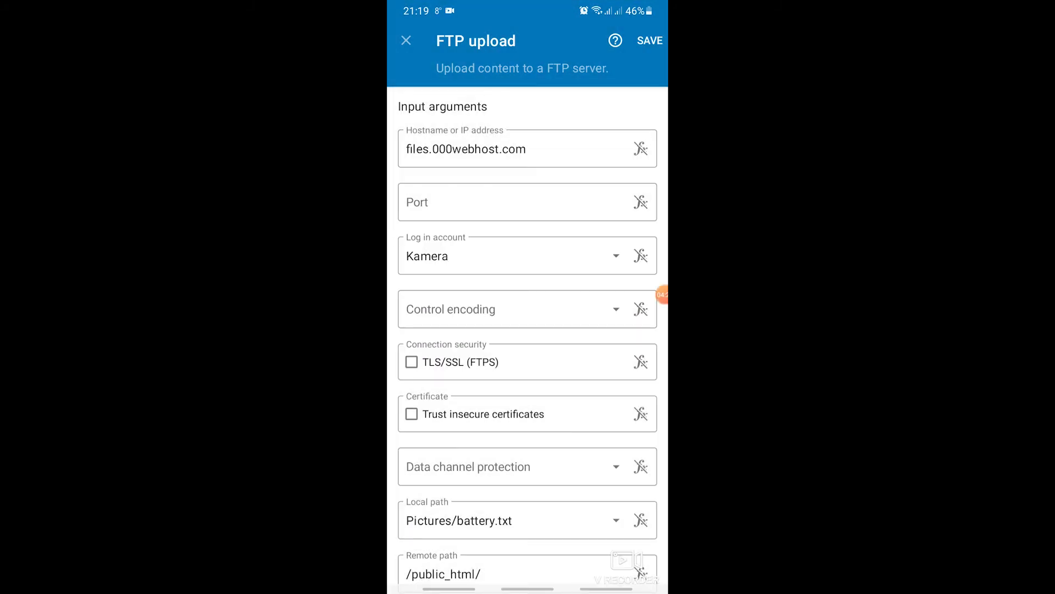
left_click(648, 40)
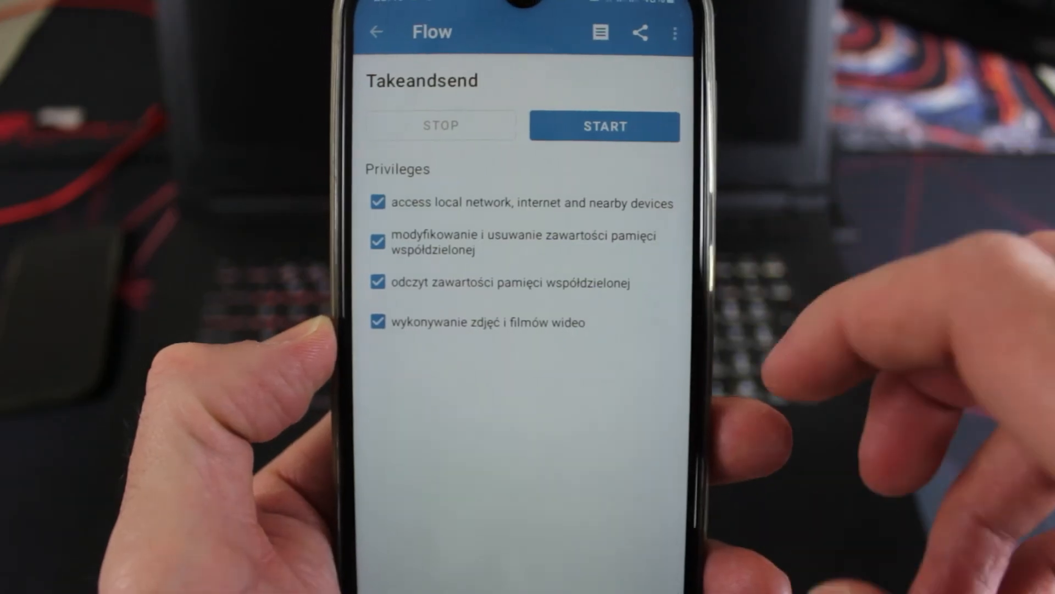
- Start Takeandsend and watch the log record TakePicture and FTP upload entries
left_click(604, 126)
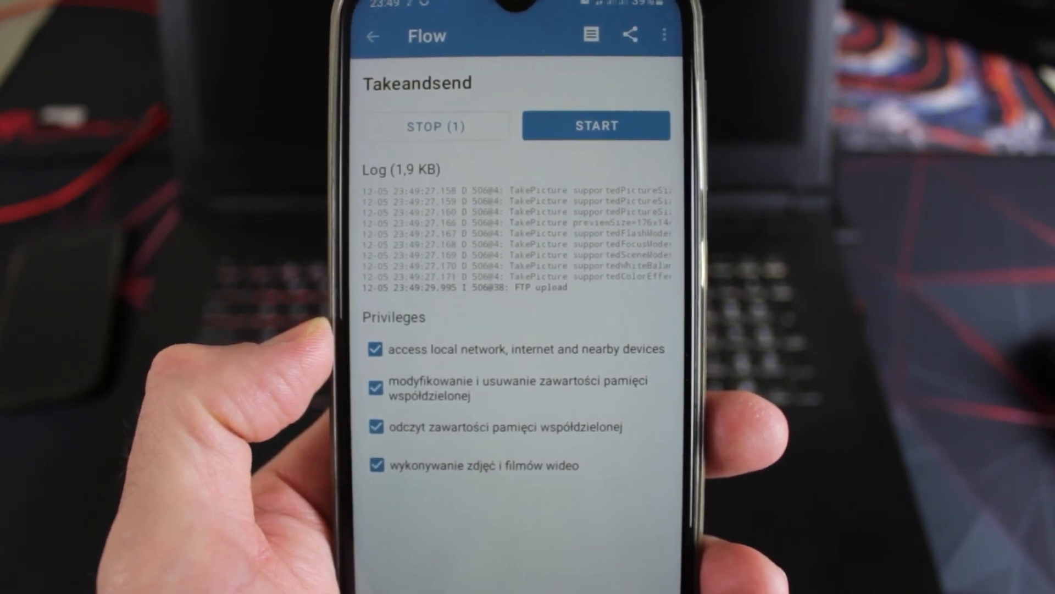
left_click(594, 125)
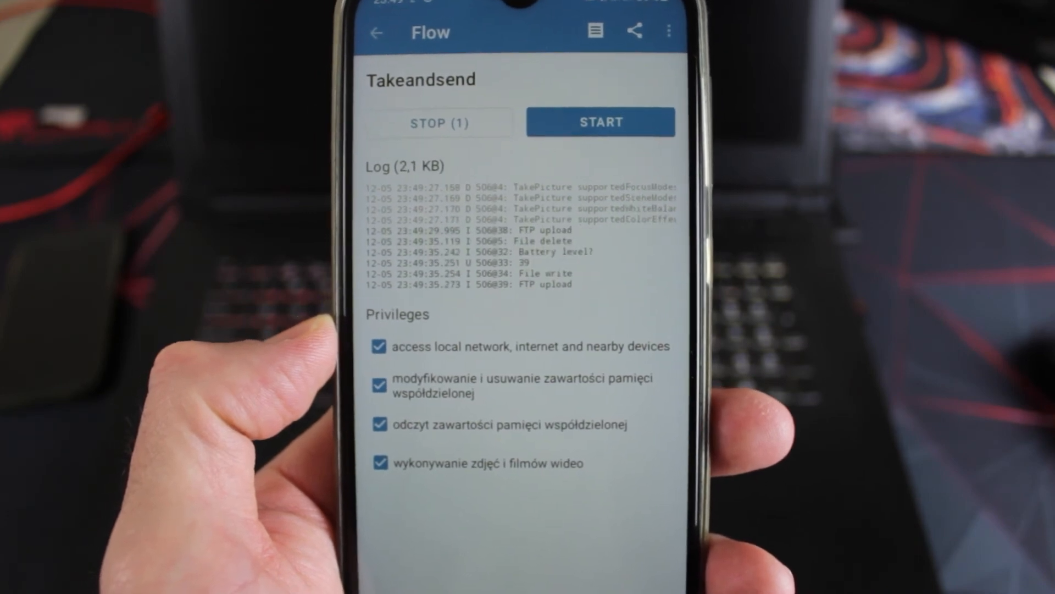